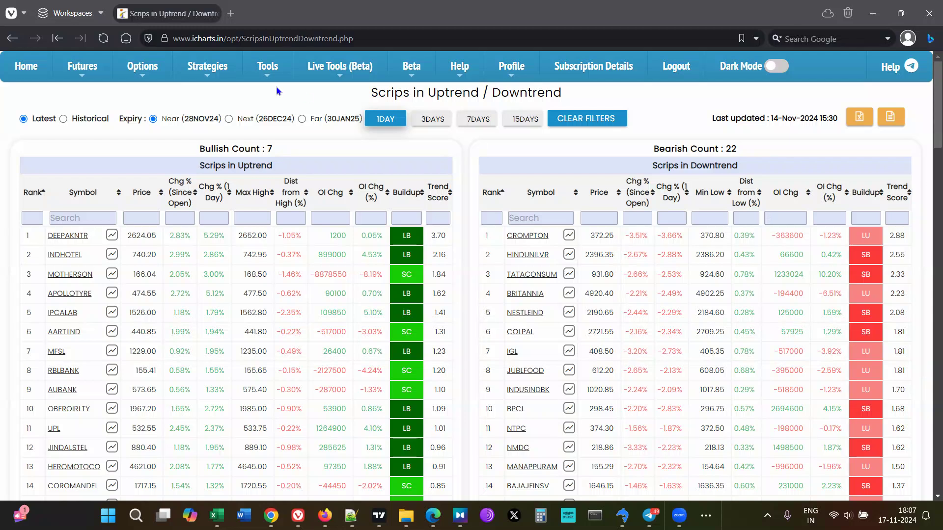
{"action": "mouse_move", "coordinate": [190, 96]}
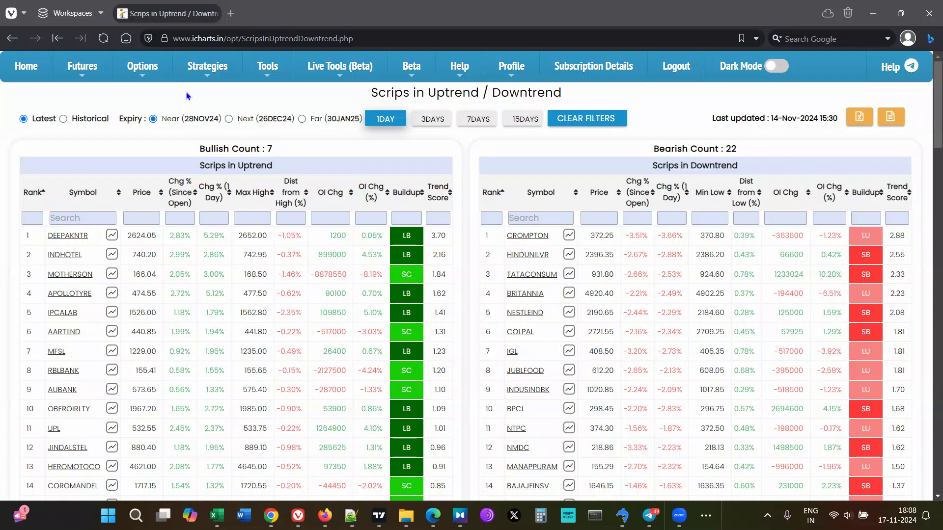
{"action": "left_click", "coordinate": [82, 66]}
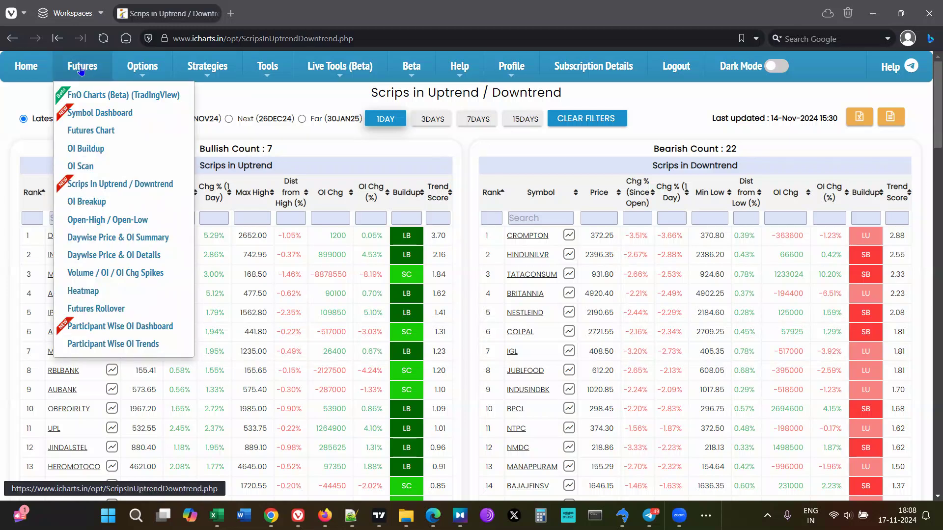
{"action": "mouse_move", "coordinate": [120, 184]}
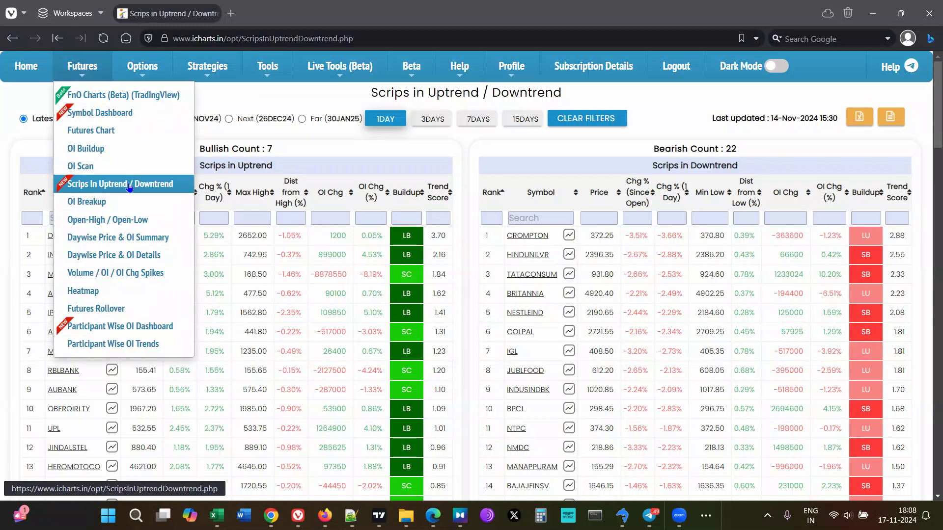
{"action": "left_click", "coordinate": [328, 99]}
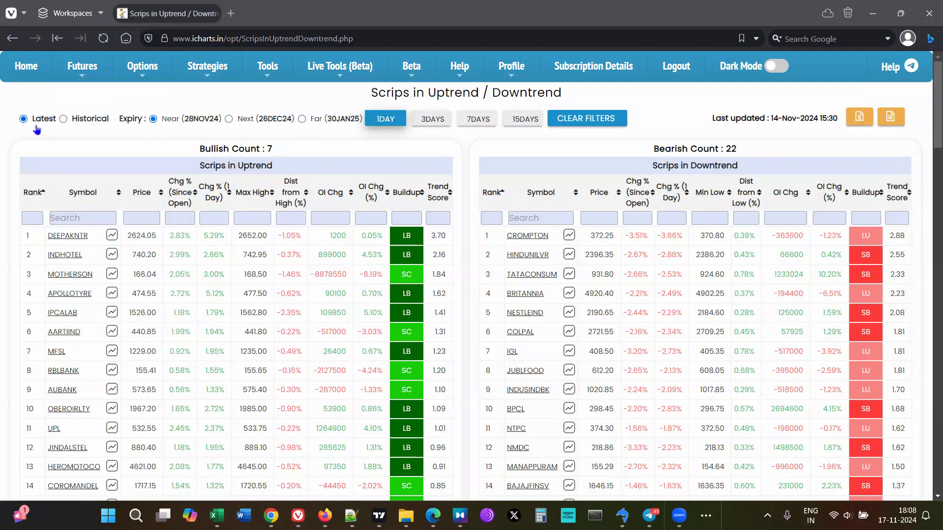
{"action": "mouse_move", "coordinate": [39, 135]}
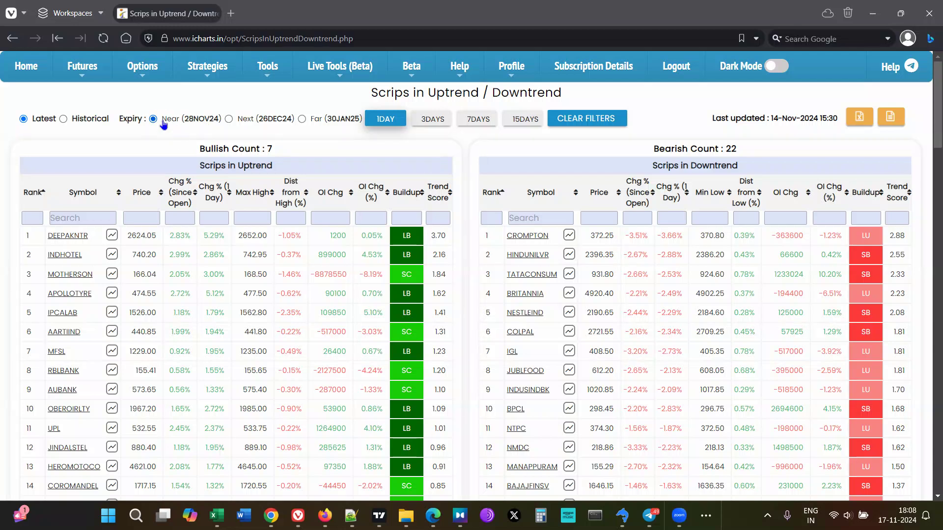
{"action": "mouse_move", "coordinate": [187, 126]}
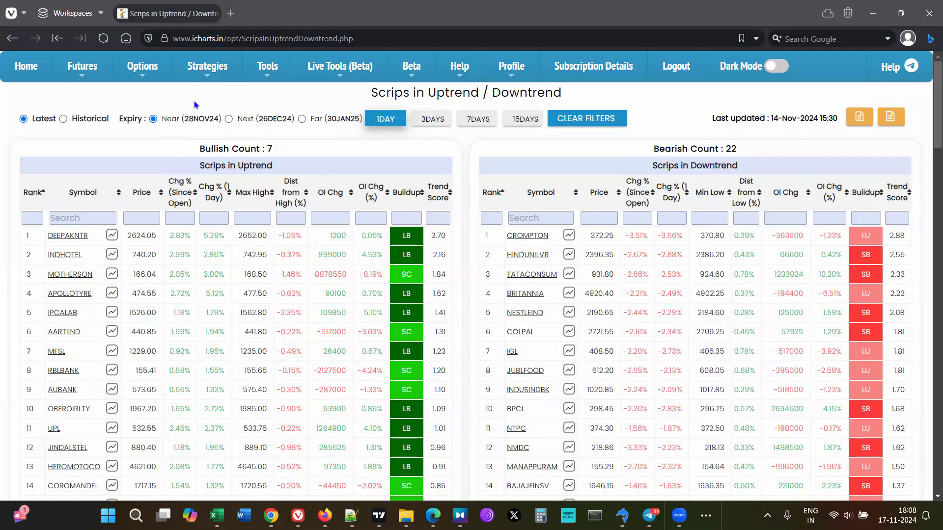
{"action": "mouse_move", "coordinate": [304, 134]}
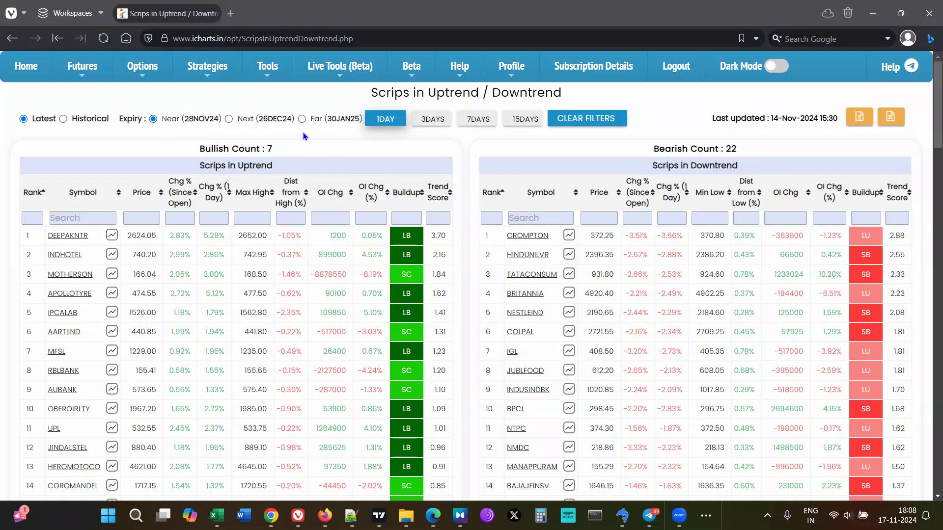
{"action": "mouse_move", "coordinate": [189, 134]}
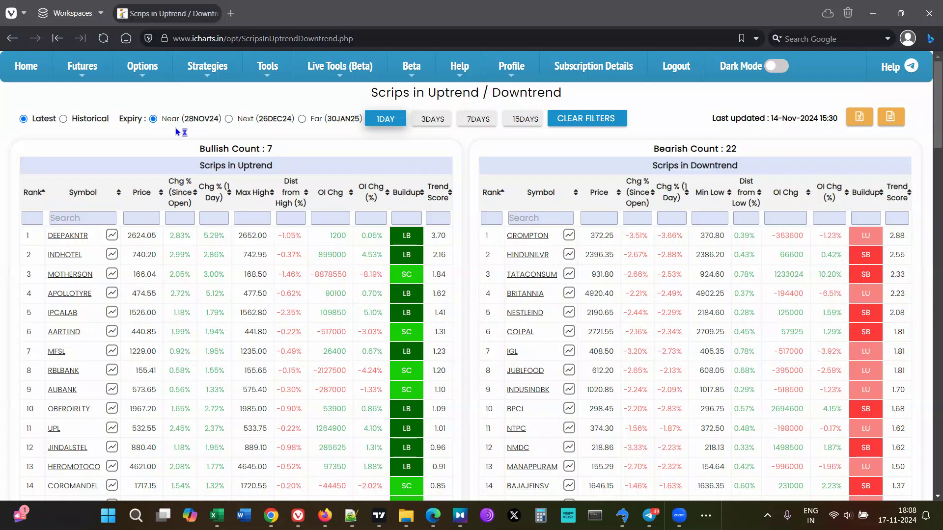
{"action": "mouse_move", "coordinate": [186, 135]}
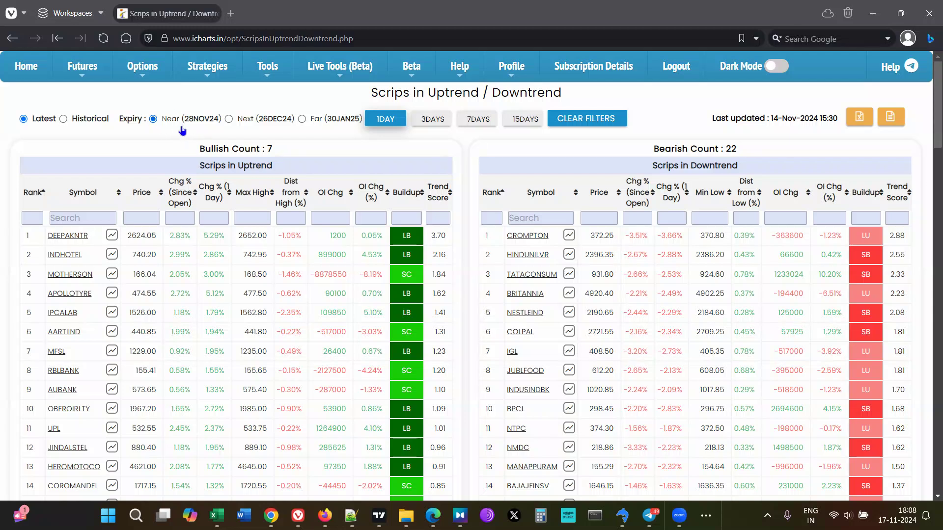
{"action": "mouse_move", "coordinate": [159, 145]}
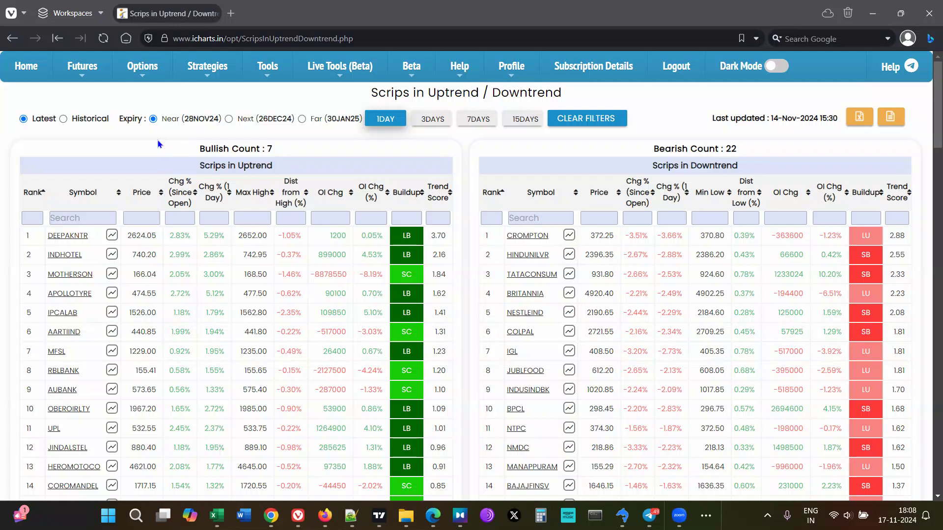
{"action": "mouse_move", "coordinate": [190, 136]}
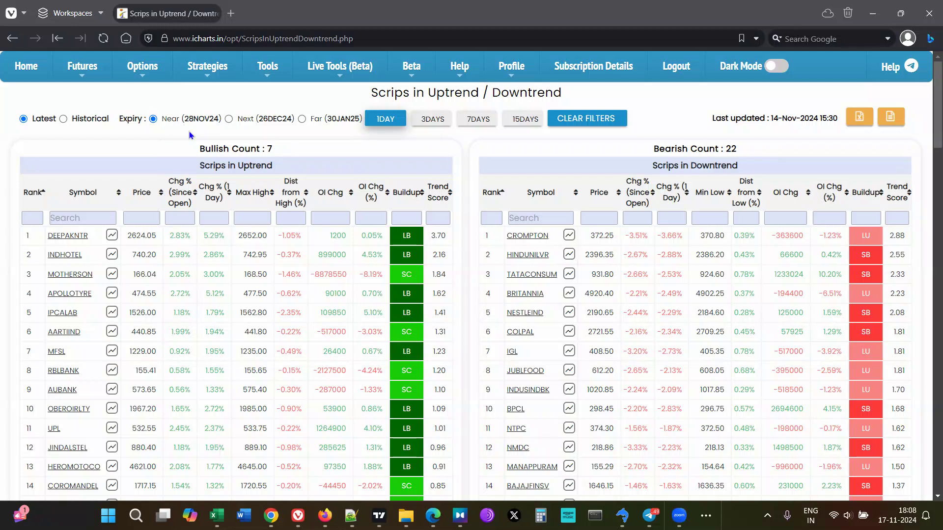
{"action": "mouse_move", "coordinate": [179, 130]}
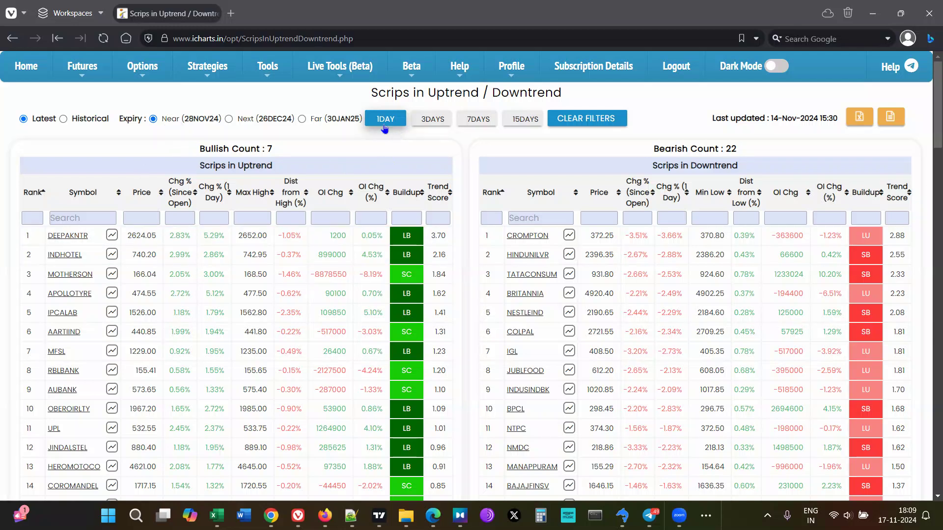
{"action": "mouse_move", "coordinate": [380, 137]}
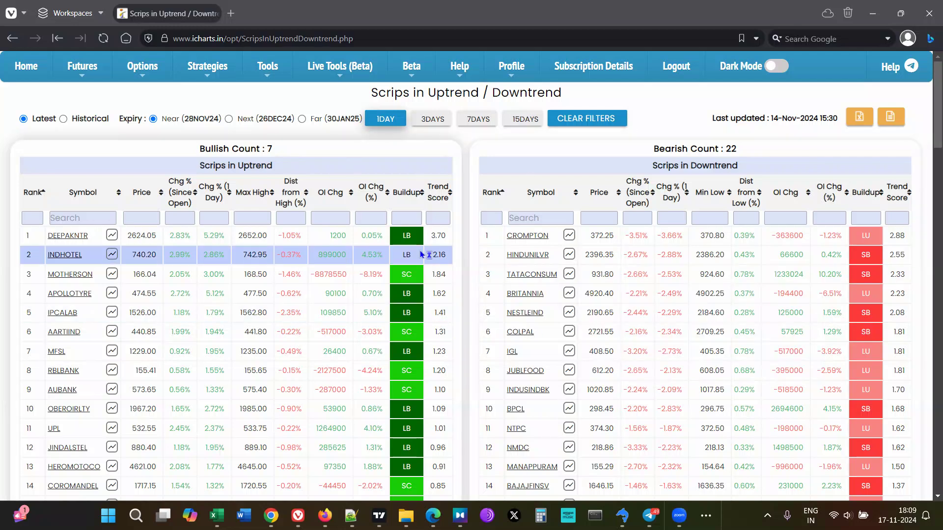
{"action": "mouse_move", "coordinate": [341, 148]}
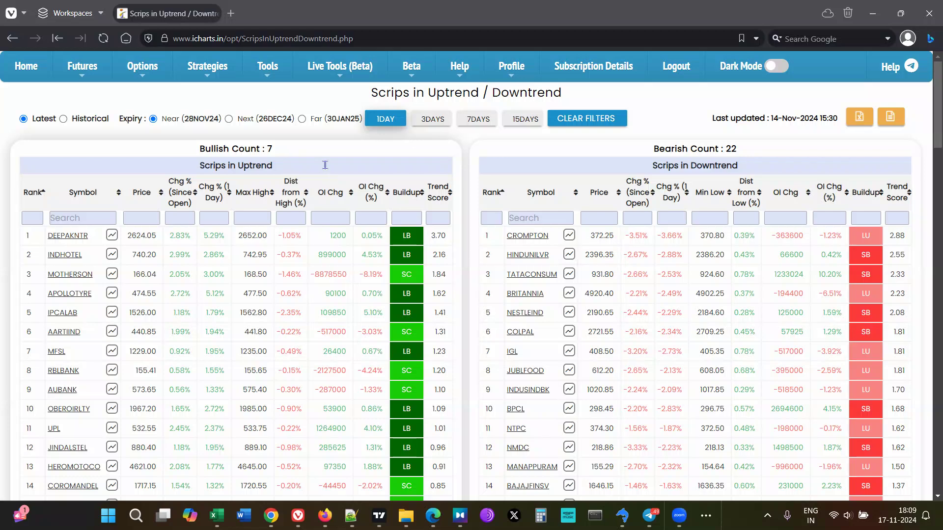
{"action": "mouse_move", "coordinate": [361, 145]}
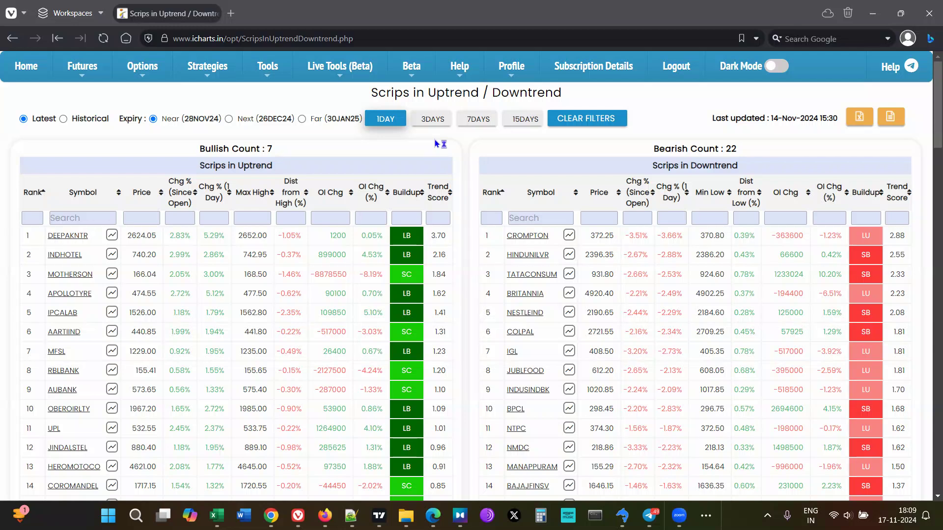
{"action": "mouse_move", "coordinate": [435, 142]}
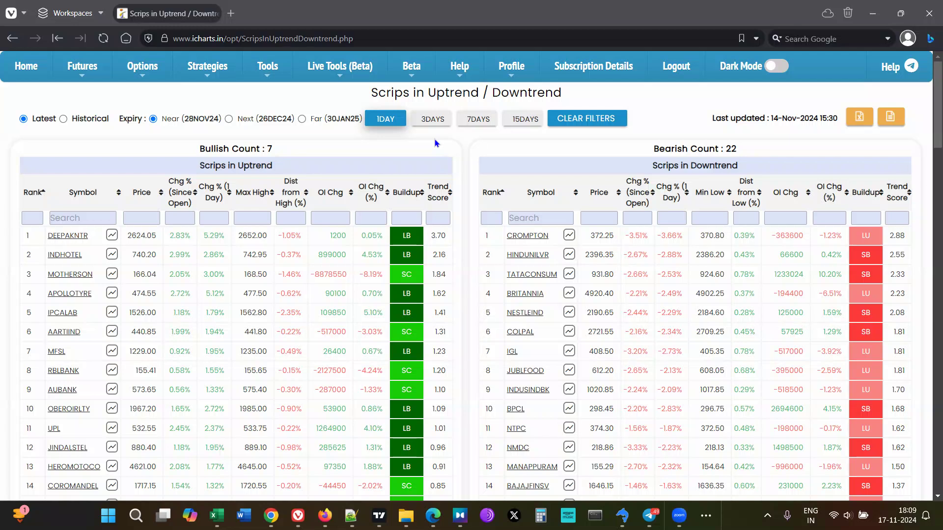
{"action": "mouse_move", "coordinate": [448, 146]}
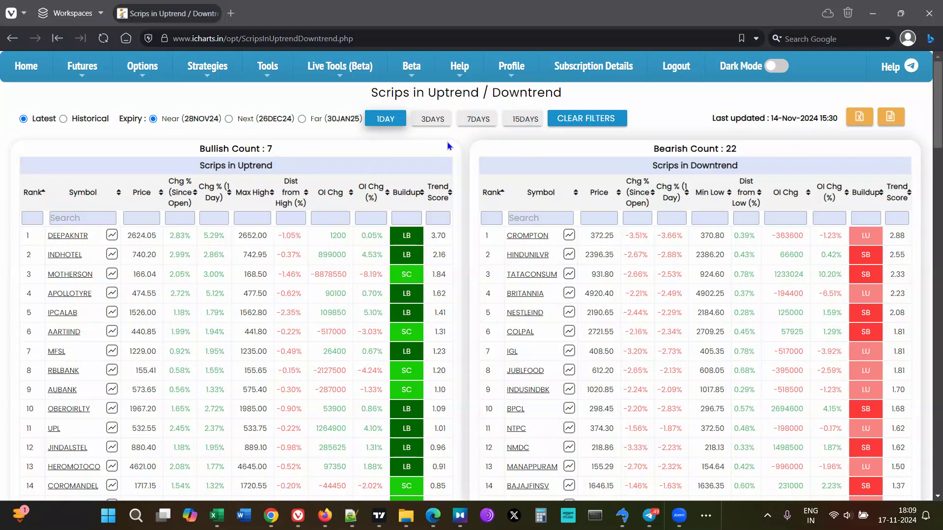
{"action": "mouse_move", "coordinate": [406, 143]}
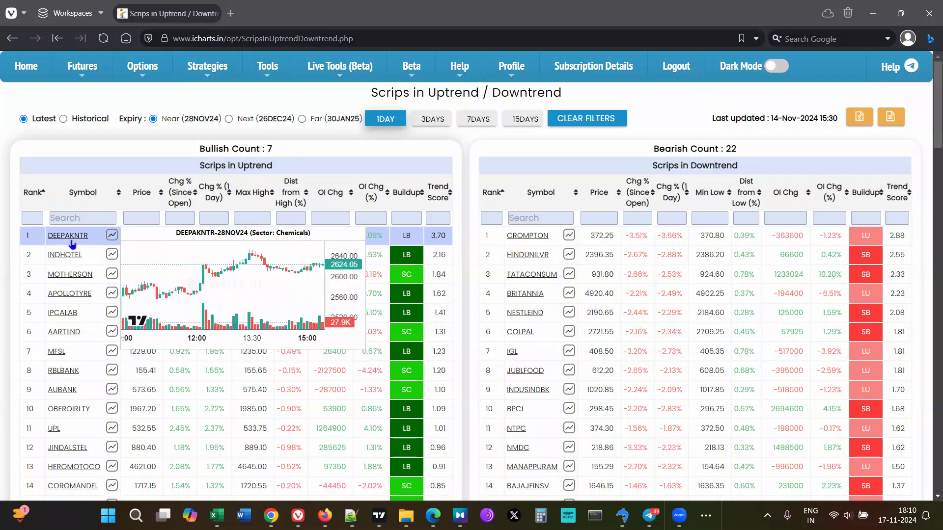
{"action": "mouse_move", "coordinate": [191, 277]}
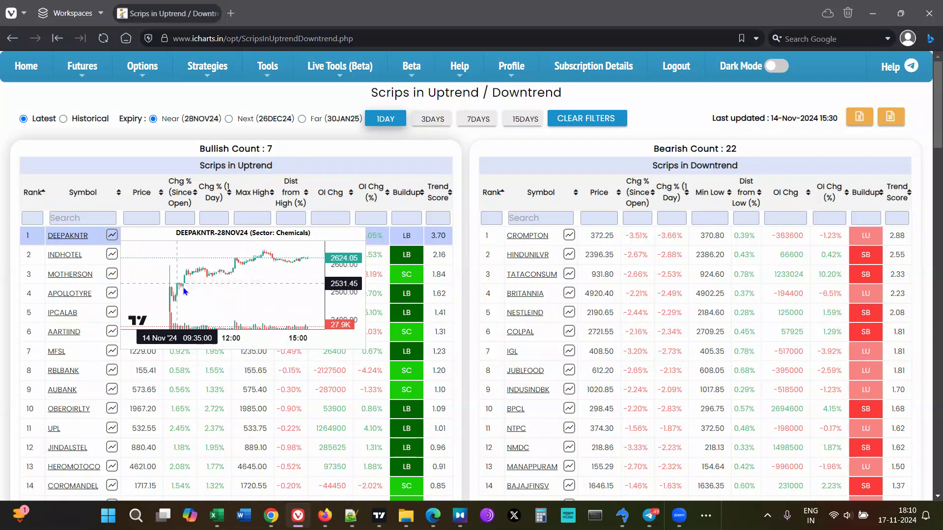
{"action": "mouse_move", "coordinate": [173, 298]}
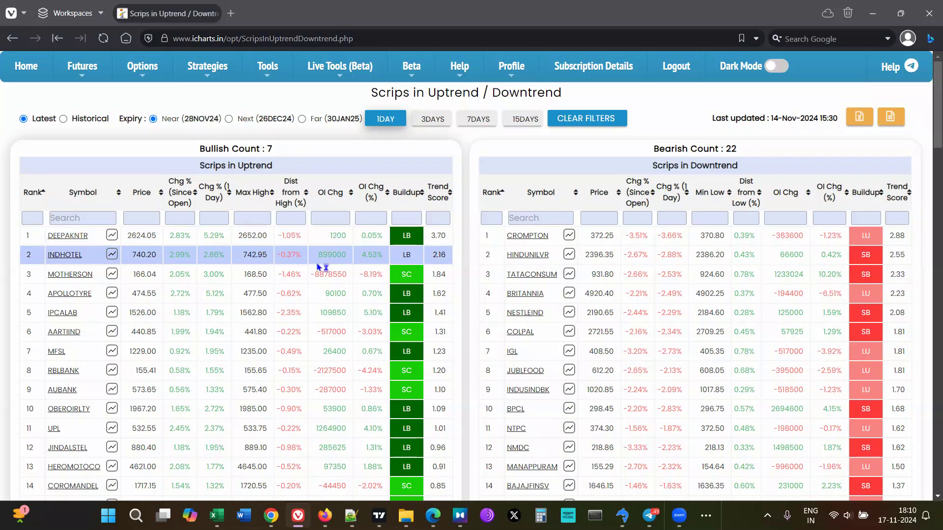
{"action": "left_click", "coordinate": [213, 235]}
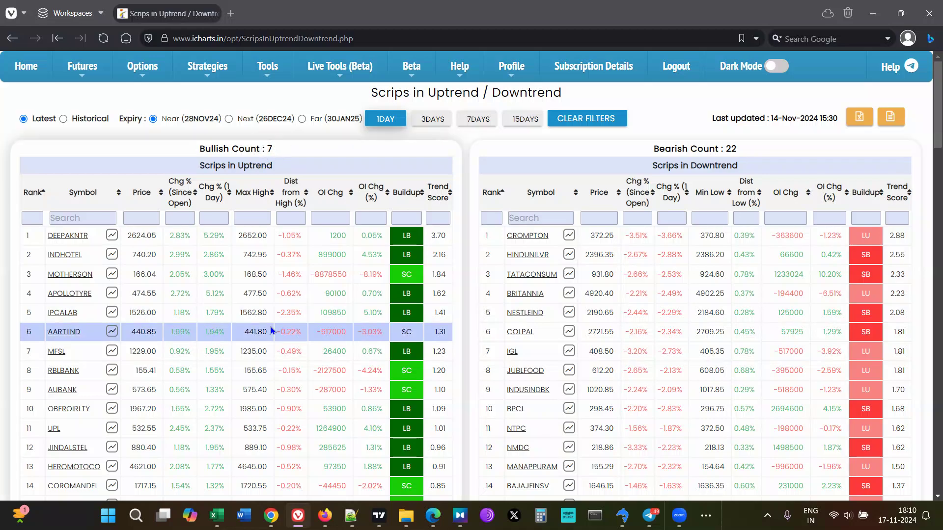
{"action": "scroll", "scroll_direction": "down", "scroll_amount": 3}
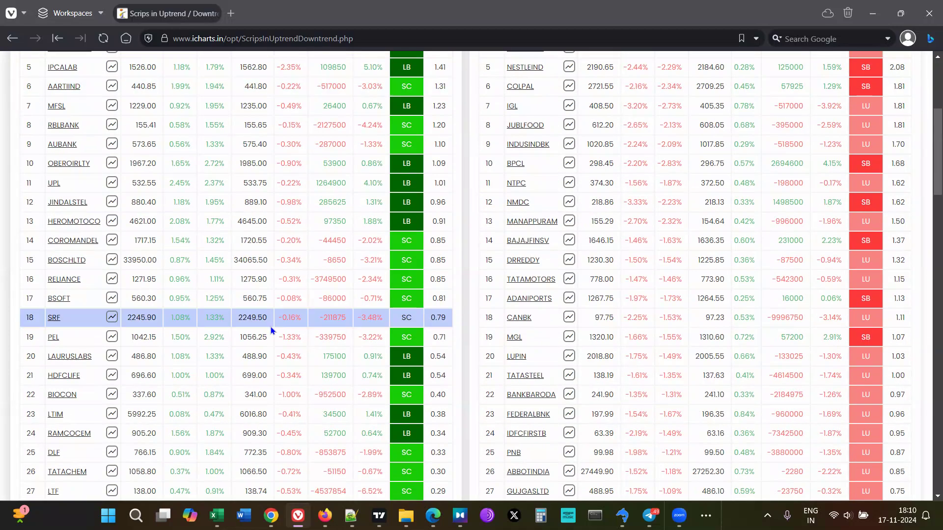
{"action": "scroll", "scroll_direction": "up", "scroll_amount": 3}
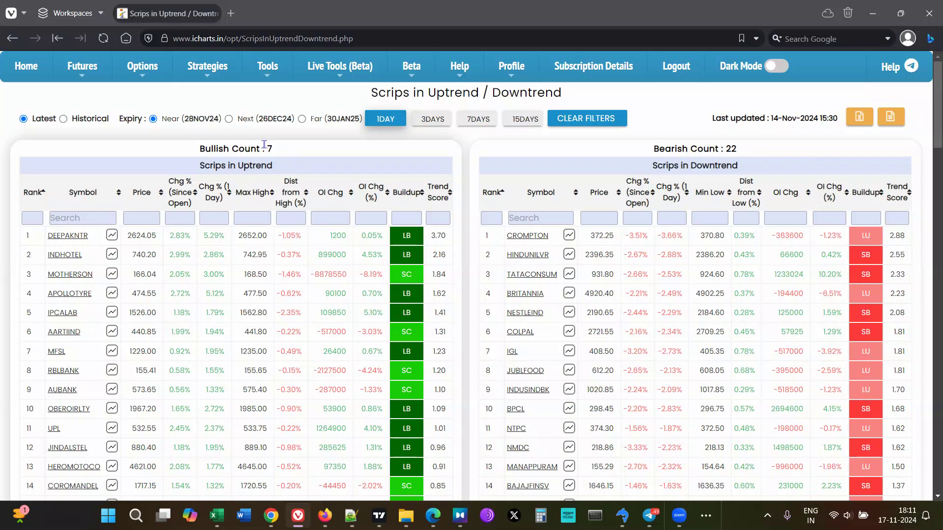
{"action": "scroll", "scroll_direction": "down", "scroll_amount": 3}
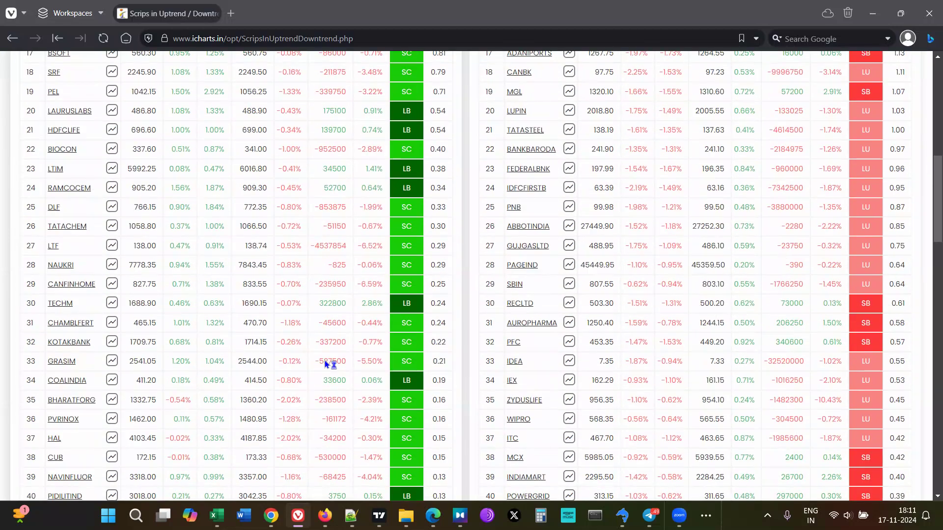
{"action": "scroll", "scroll_direction": "up", "scroll_amount": 3}
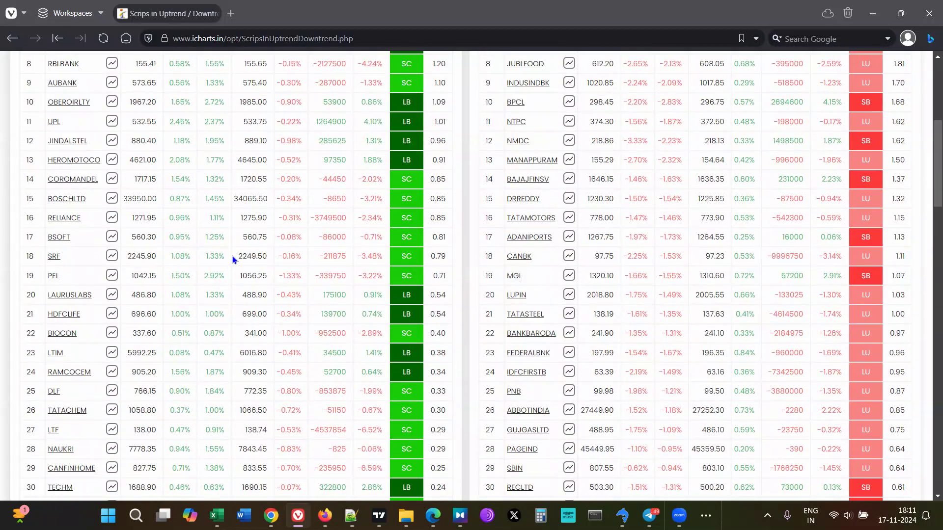
{"action": "scroll", "scroll_direction": "up", "scroll_amount": 3}
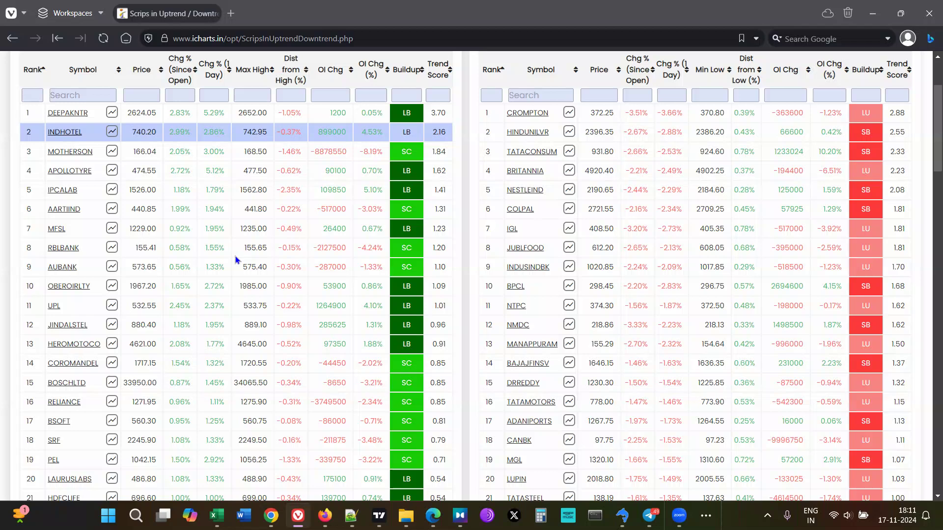
{"action": "scroll", "scroll_direction": "up", "scroll_amount": 3}
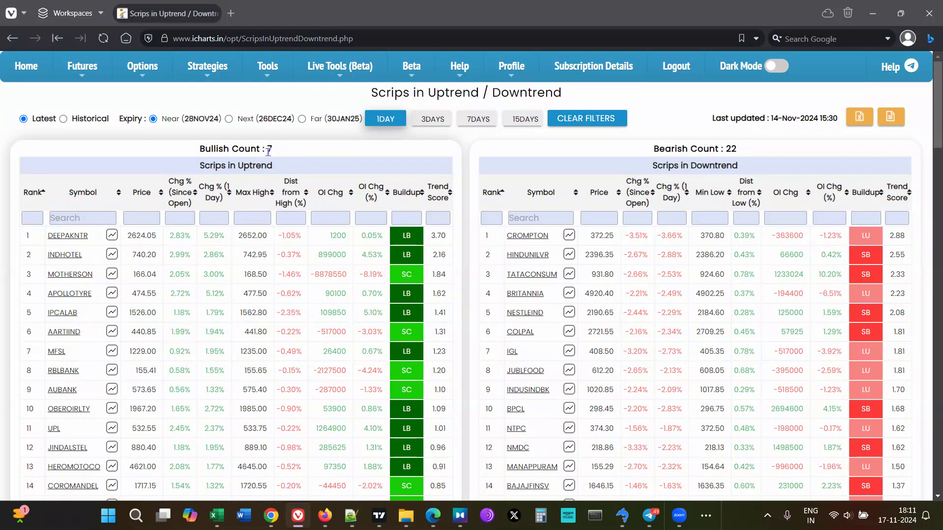
{"action": "mouse_move", "coordinate": [283, 167]}
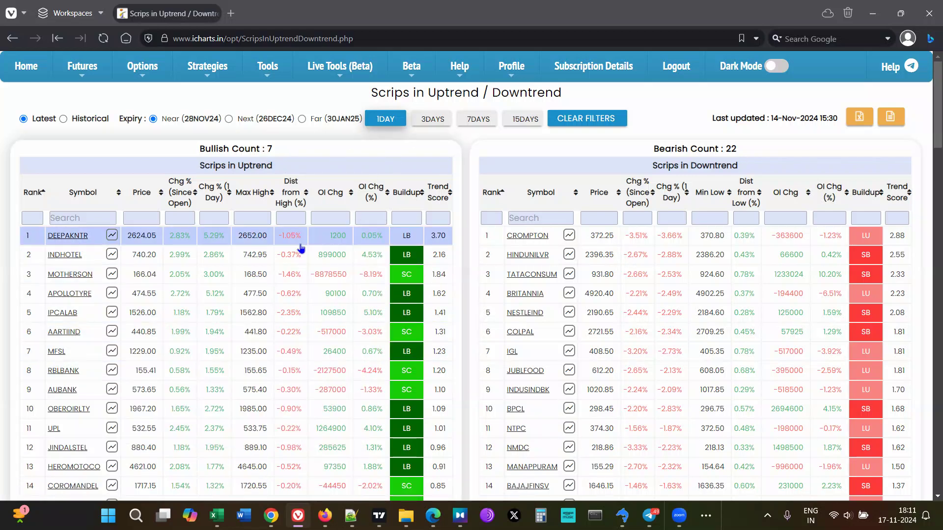
{"action": "scroll", "scroll_direction": "down", "scroll_amount": 3}
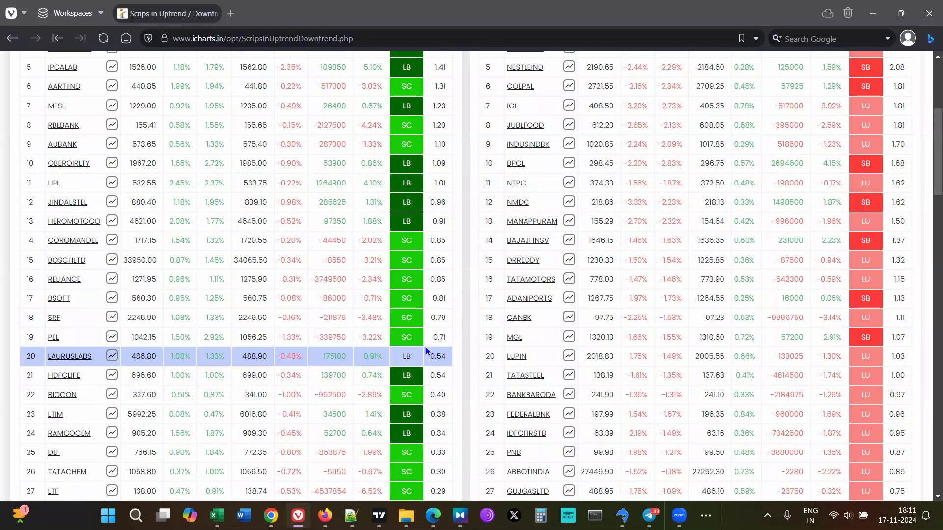
{"action": "scroll", "scroll_direction": "down", "scroll_amount": 3}
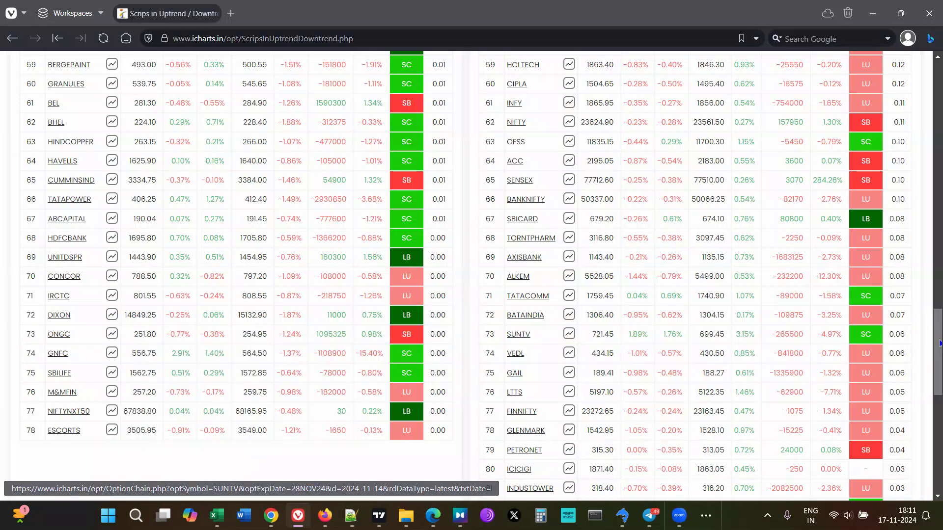
{"action": "scroll", "scroll_direction": "up", "scroll_amount": 3}
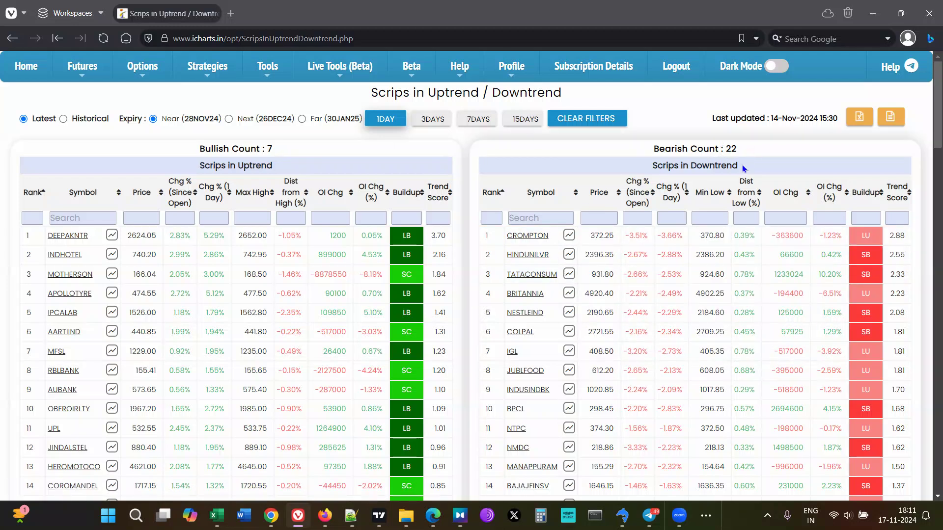
{"action": "mouse_move", "coordinate": [527, 235]}
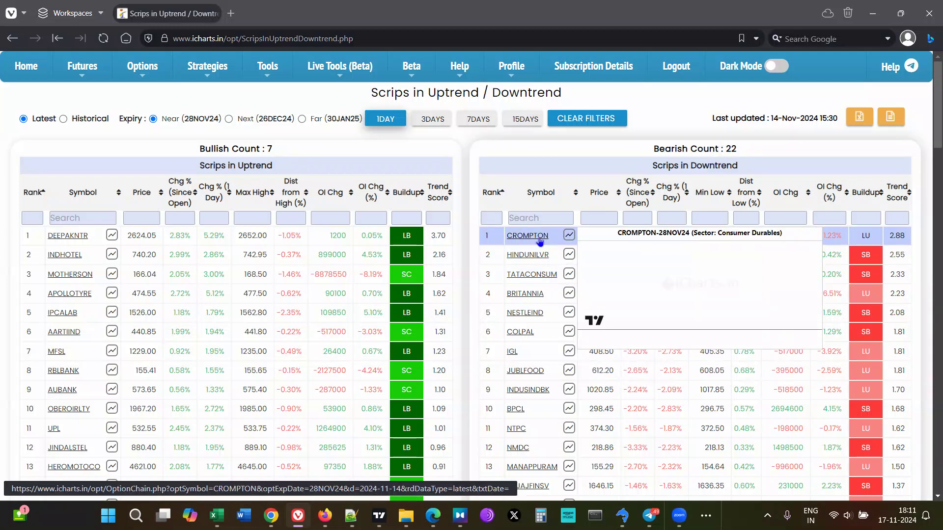
{"action": "mouse_move", "coordinate": [642, 259]}
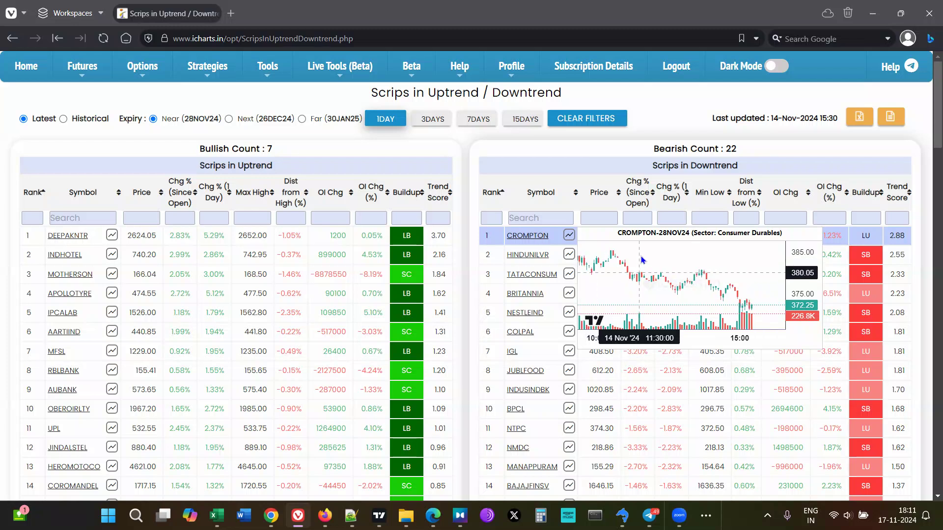
{"action": "mouse_move", "coordinate": [669, 264]}
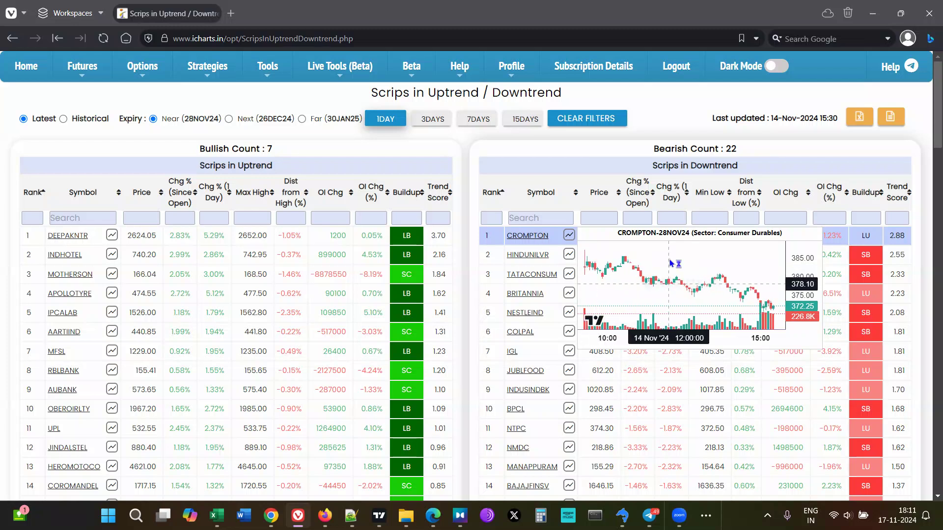
{"action": "scroll", "scroll_direction": "down", "scroll_amount": 3}
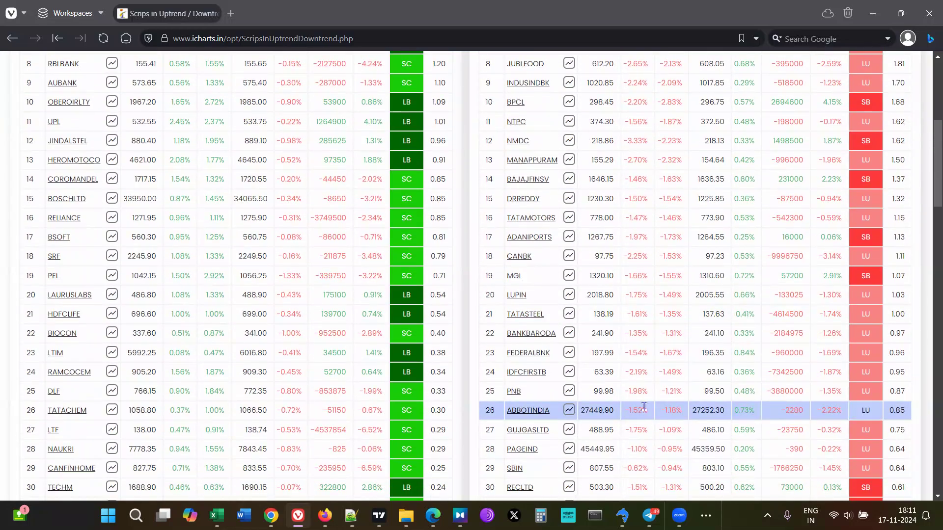
{"action": "left_click", "coordinate": [513, 391]}
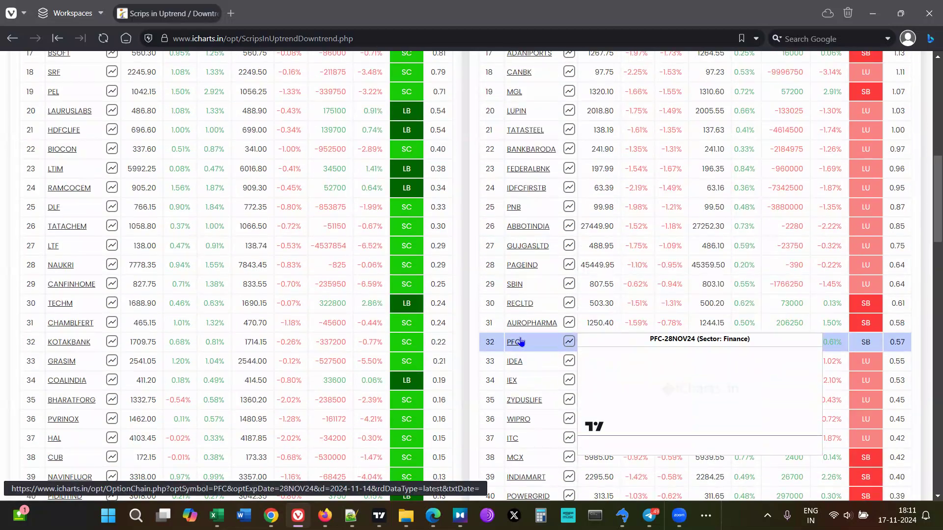
{"action": "scroll", "scroll_direction": "down", "scroll_amount": 3}
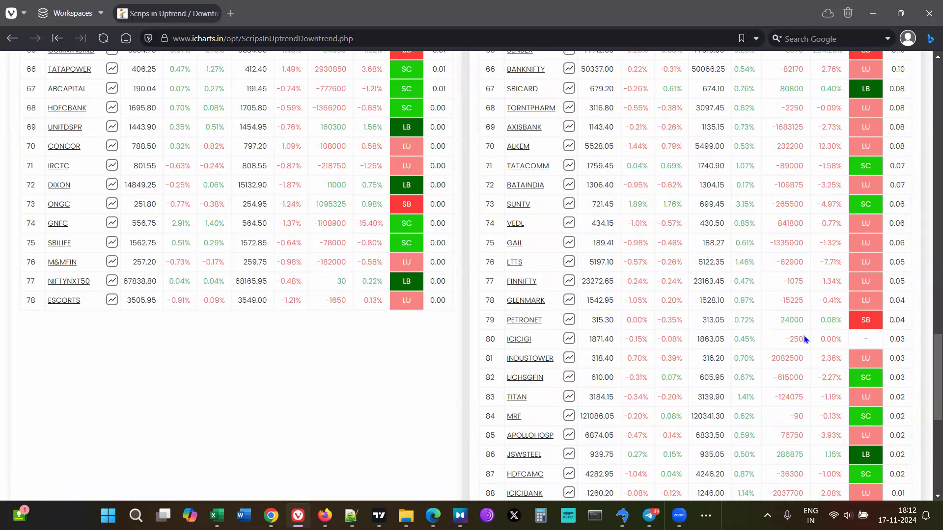
{"action": "scroll", "scroll_direction": "up", "scroll_amount": 3}
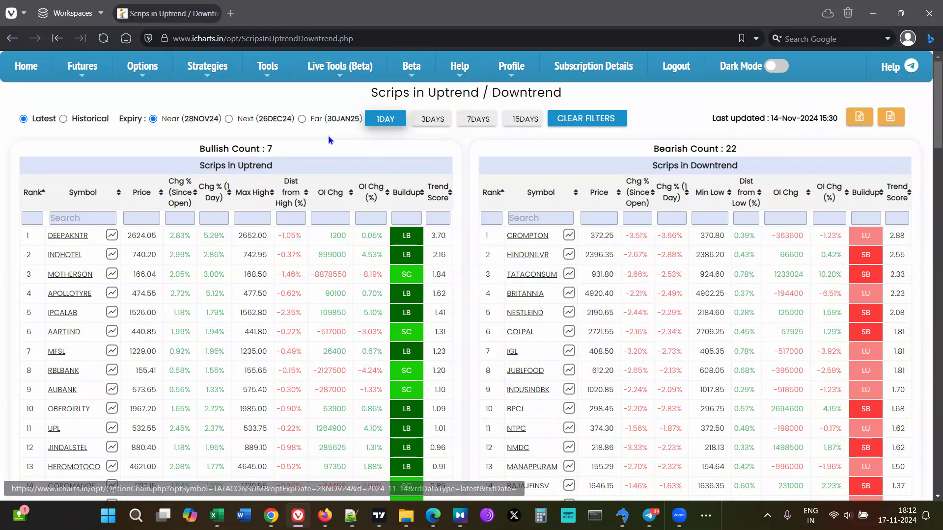
{"action": "mouse_move", "coordinate": [603, 149]}
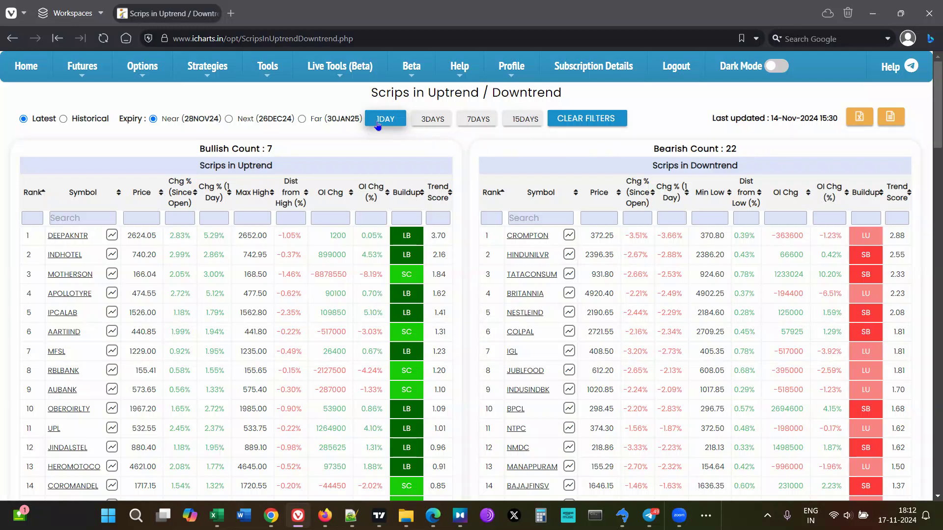
{"action": "mouse_move", "coordinate": [482, 144]}
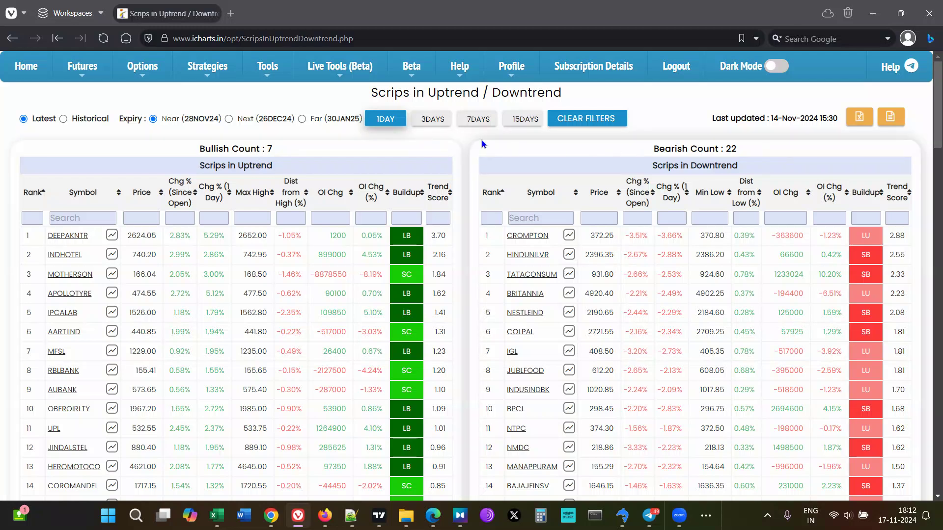
{"action": "mouse_move", "coordinate": [662, 167]}
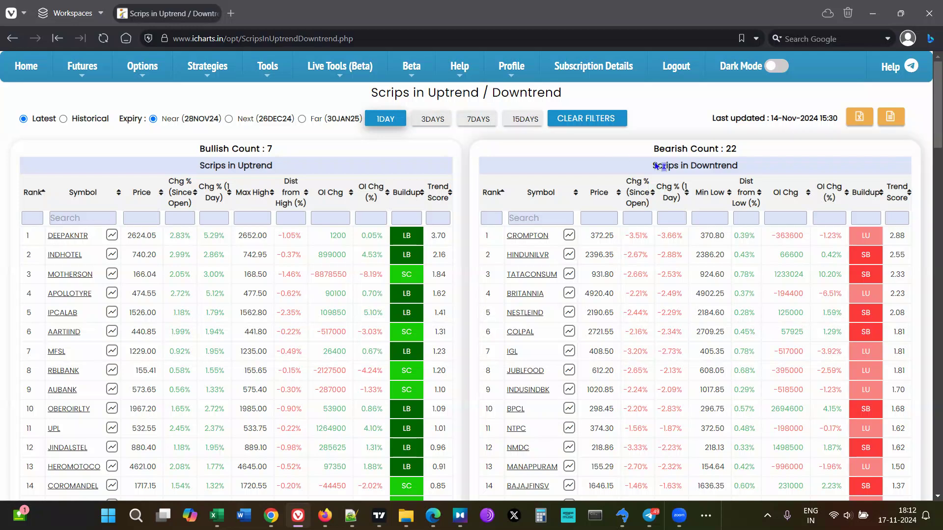
{"action": "mouse_move", "coordinate": [683, 182]}
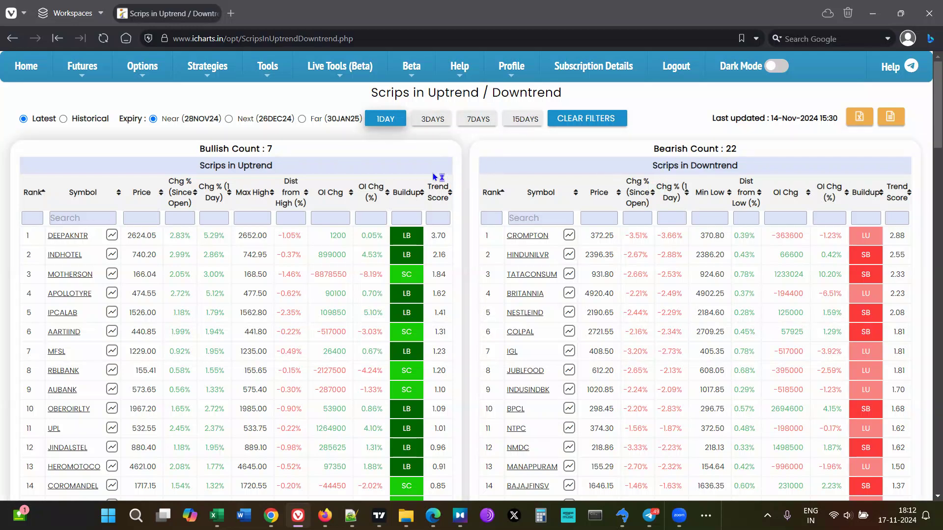
{"action": "mouse_move", "coordinate": [352, 175]}
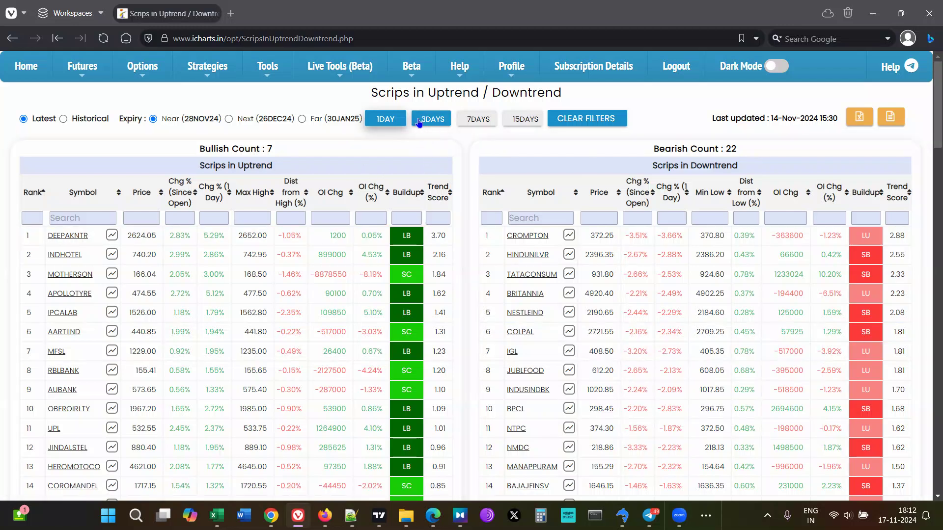
{"action": "left_click", "coordinate": [430, 119]}
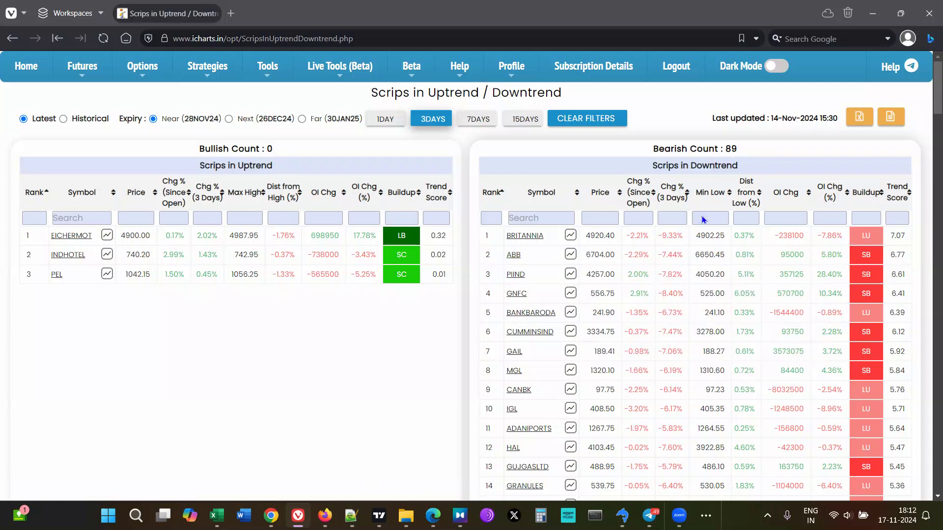
{"action": "mouse_move", "coordinate": [776, 152]}
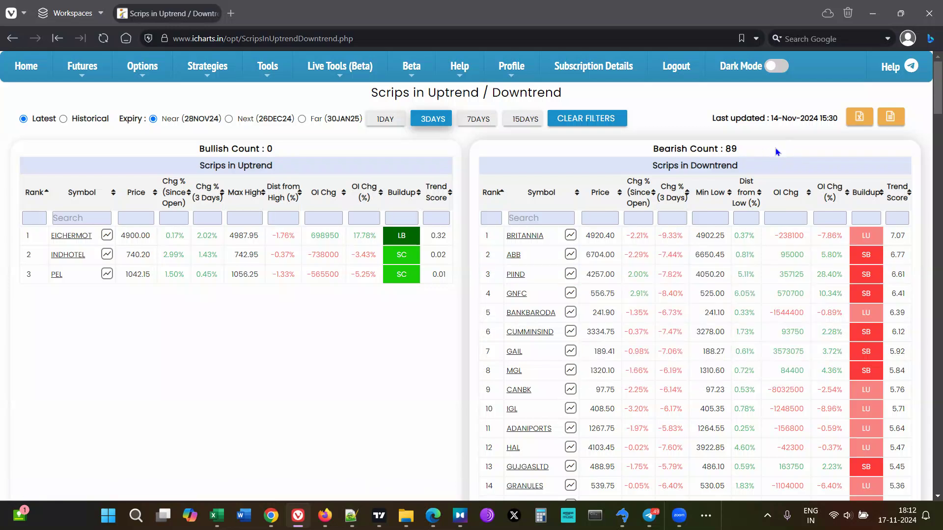
{"action": "left_click", "coordinate": [601, 254]}
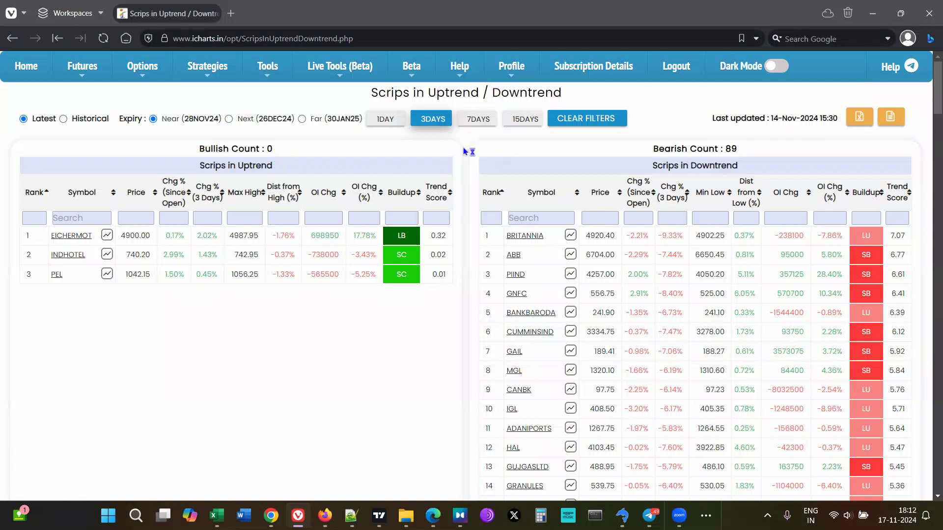
{"action": "left_click", "coordinate": [385, 118]}
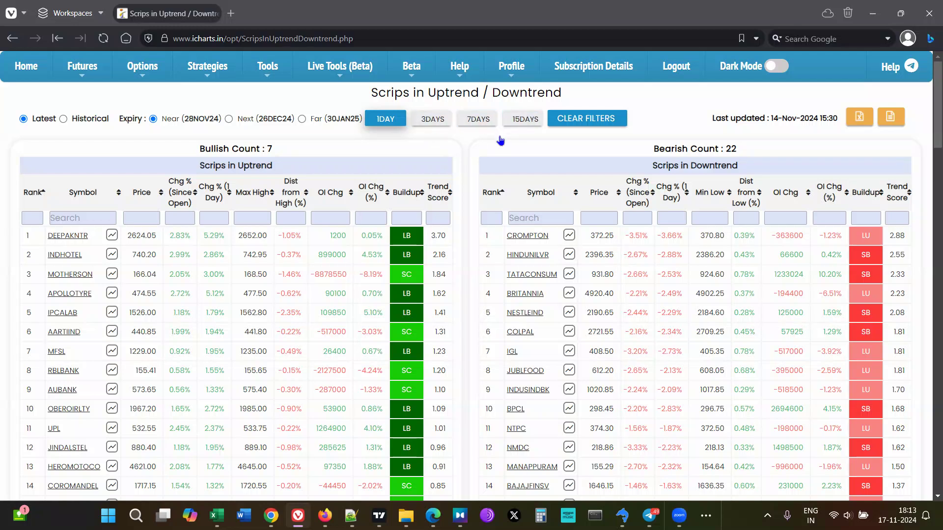
{"action": "mouse_move", "coordinate": [443, 150]}
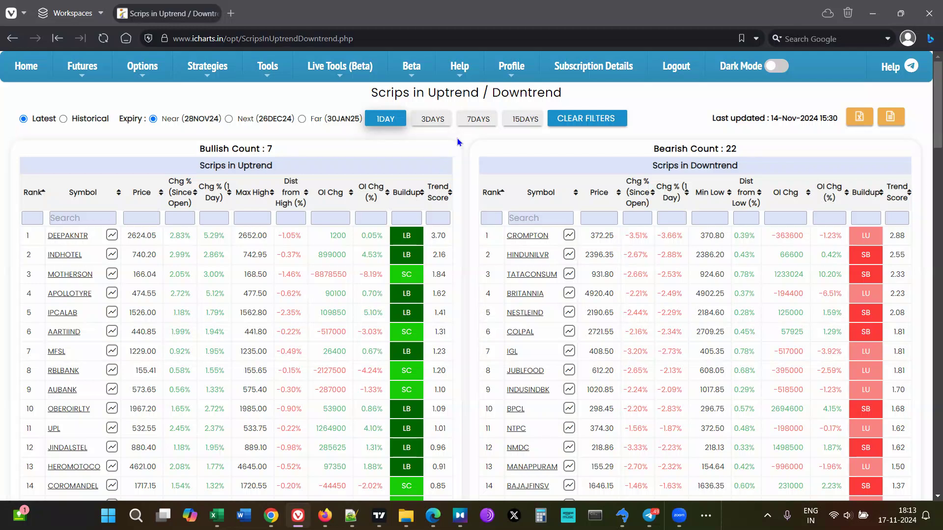
{"action": "mouse_move", "coordinate": [352, 166]}
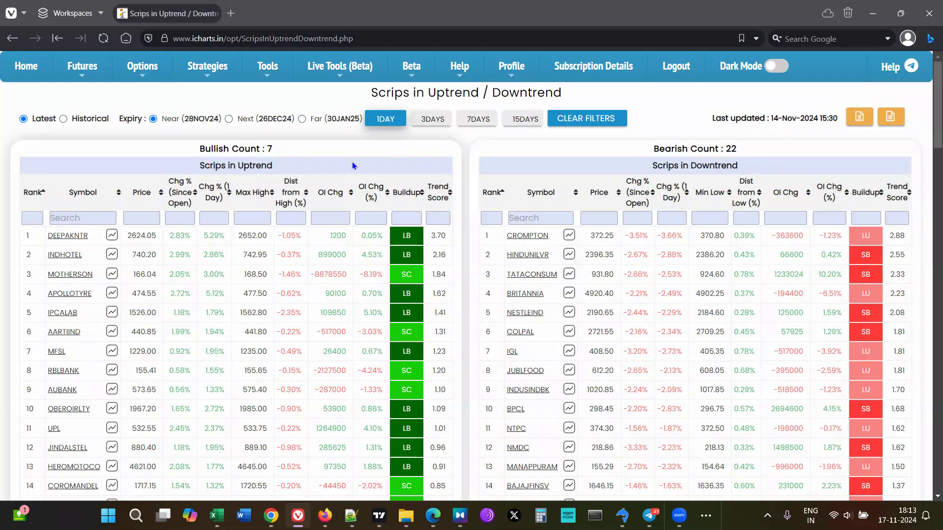
{"action": "mouse_move", "coordinate": [169, 206]}
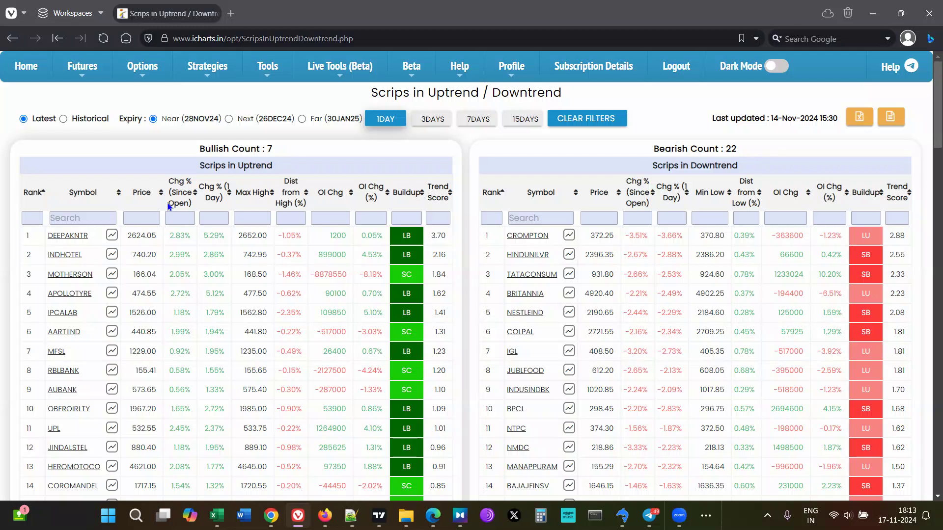
{"action": "mouse_move", "coordinate": [319, 224]}
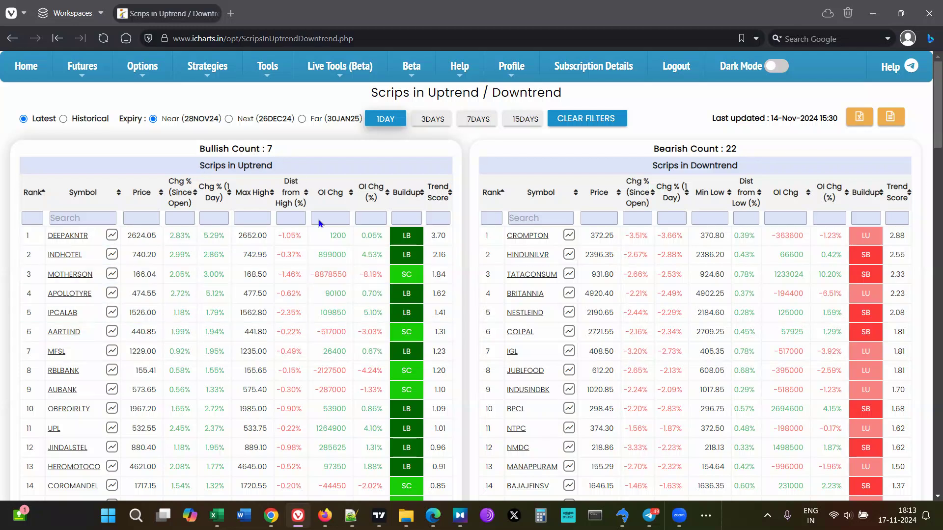
{"action": "mouse_move", "coordinate": [581, 157]}
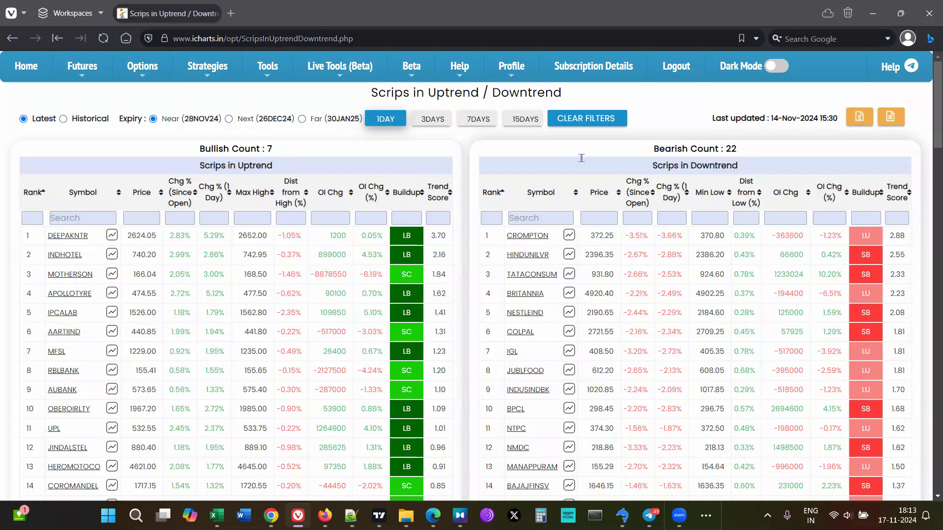
{"action": "left_click", "coordinate": [430, 118]}
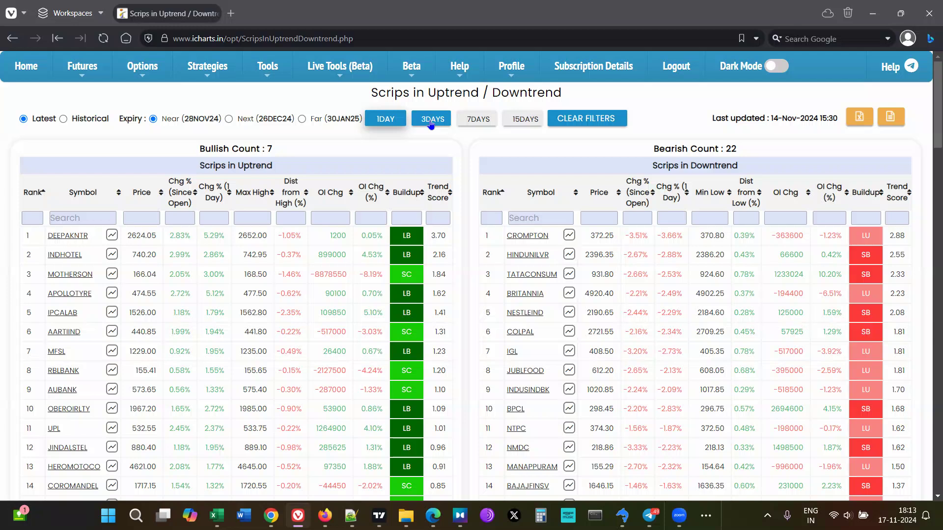
{"action": "left_click", "coordinate": [385, 119]}
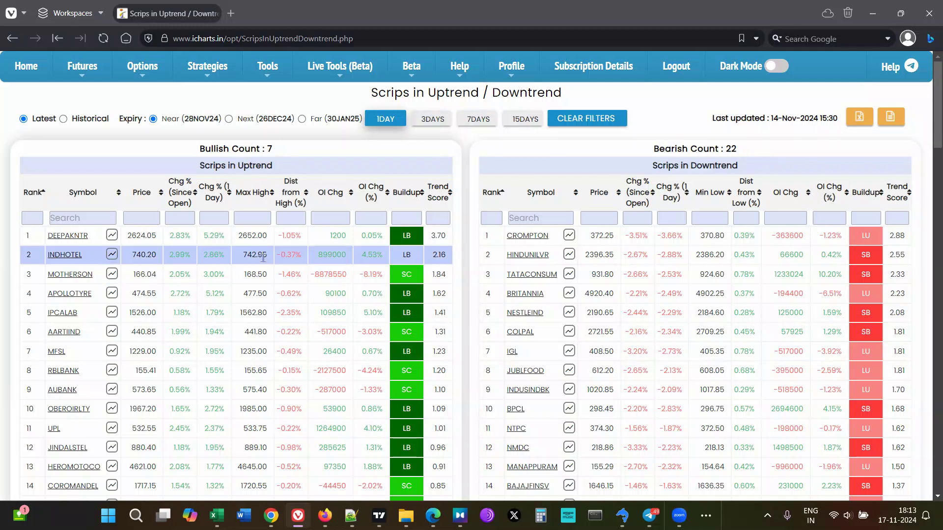
{"action": "mouse_move", "coordinate": [421, 133]}
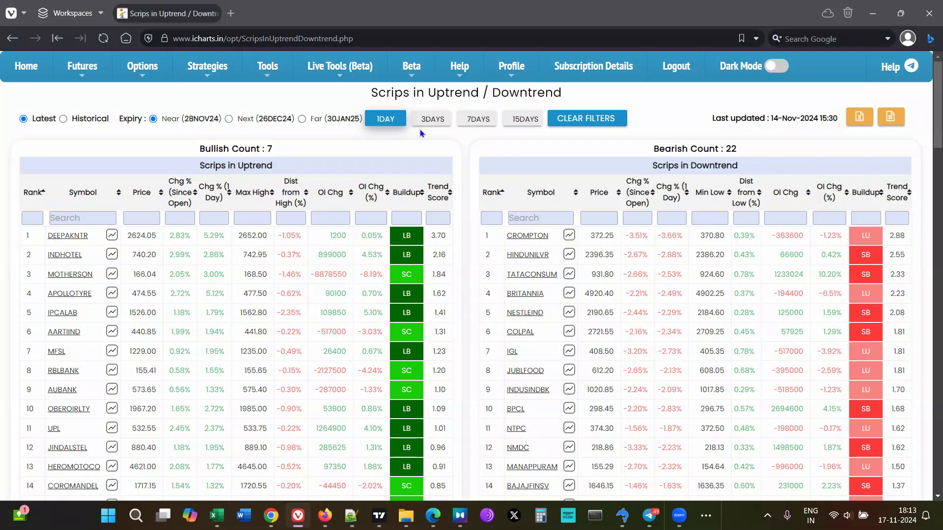
{"action": "mouse_move", "coordinate": [308, 198]}
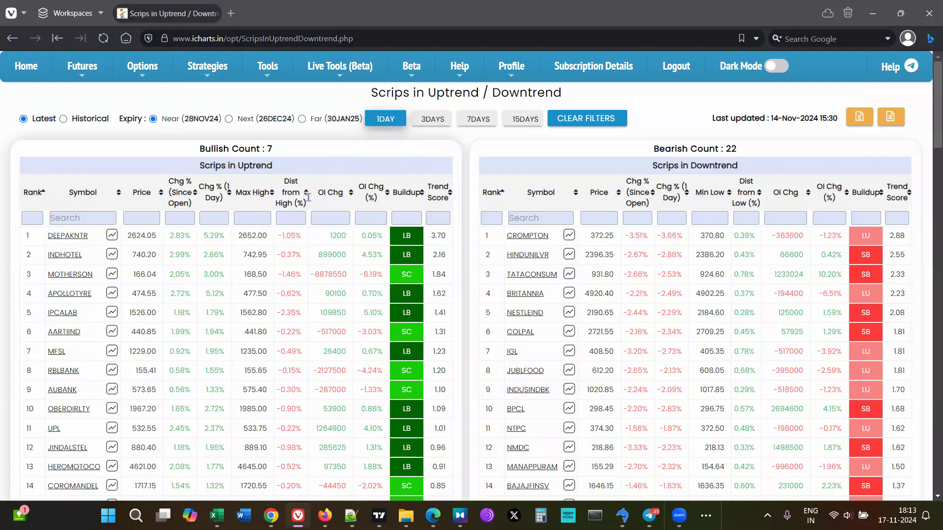
{"action": "mouse_move", "coordinate": [438, 144]}
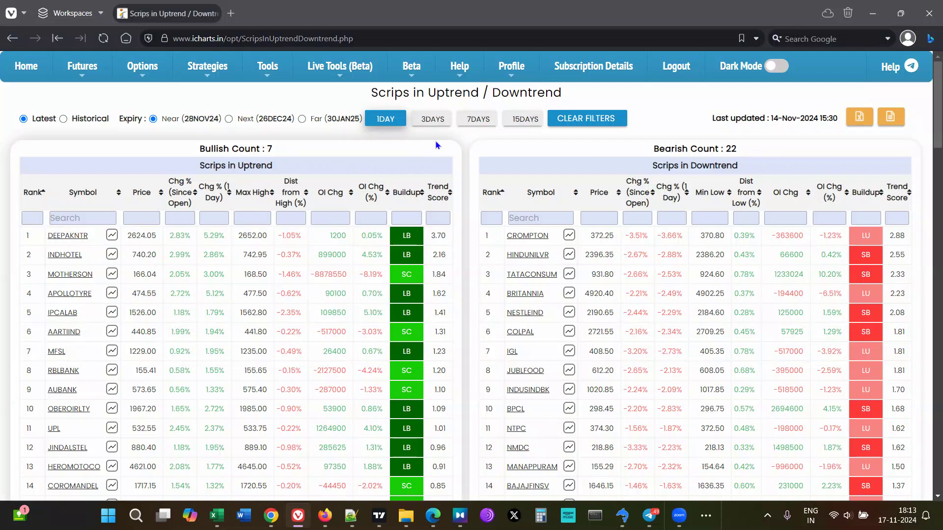
{"action": "mouse_move", "coordinate": [524, 208]}
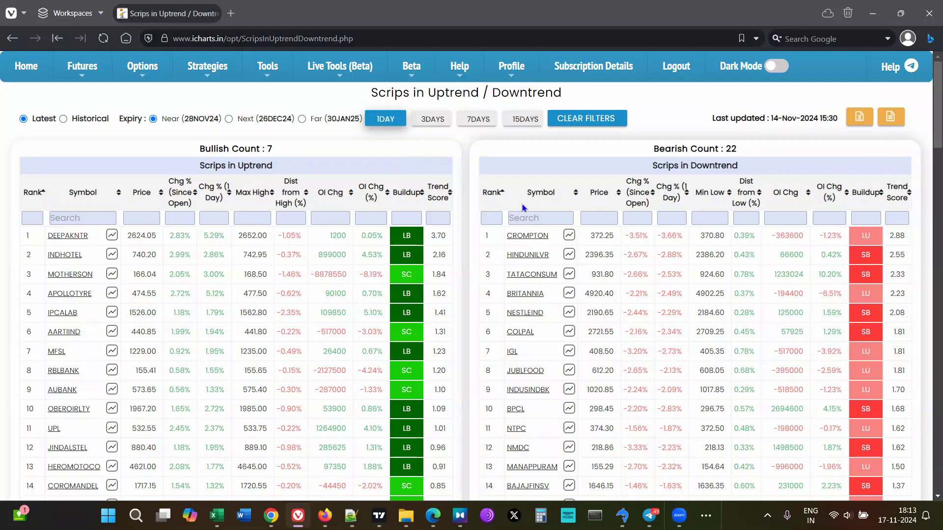
{"action": "mouse_move", "coordinate": [470, 153]}
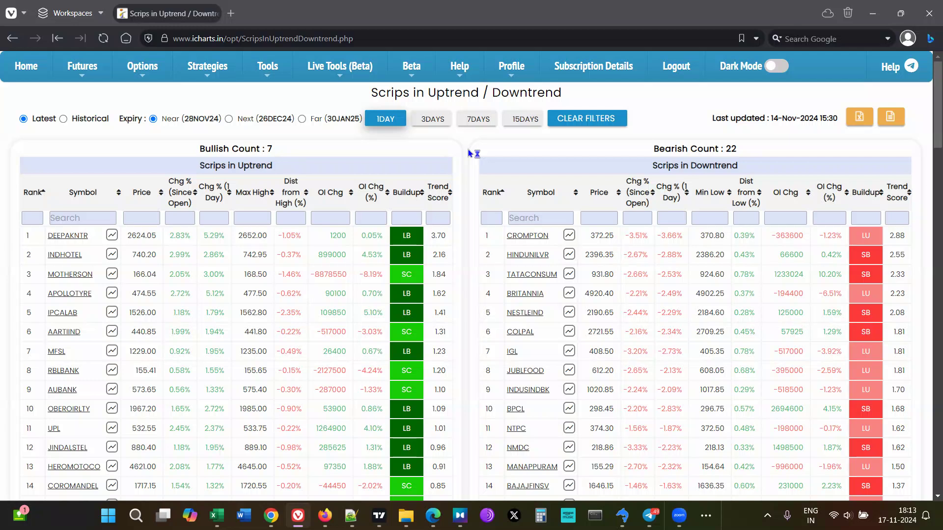
{"action": "mouse_move", "coordinate": [463, 203]}
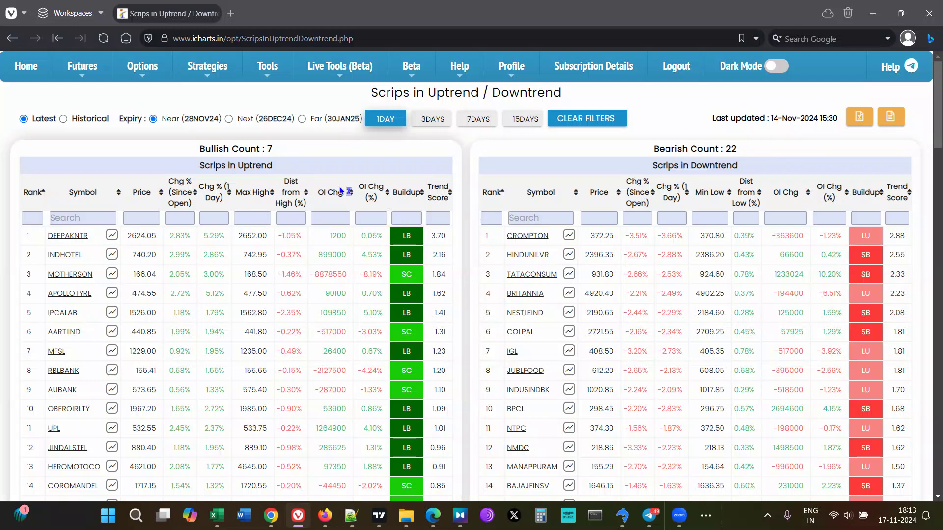
{"action": "left_click", "coordinate": [69, 274]}
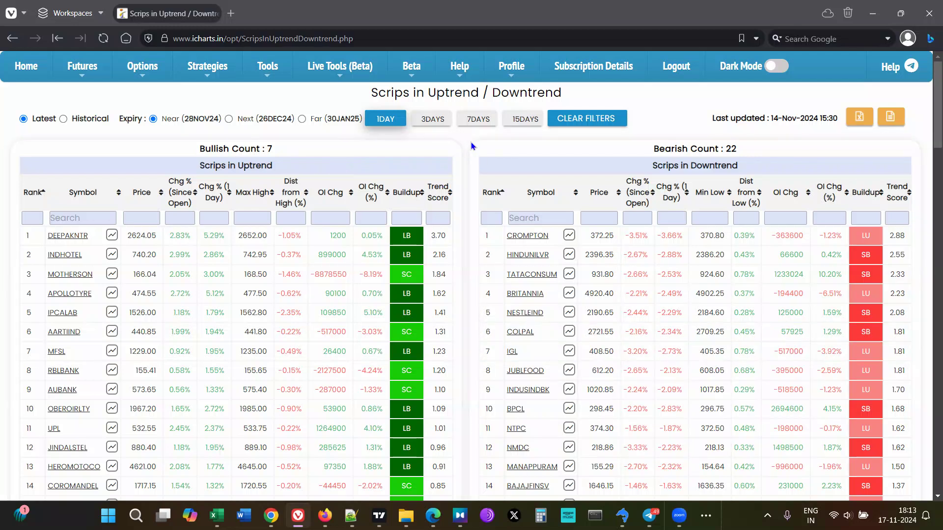
{"action": "mouse_move", "coordinate": [548, 169]}
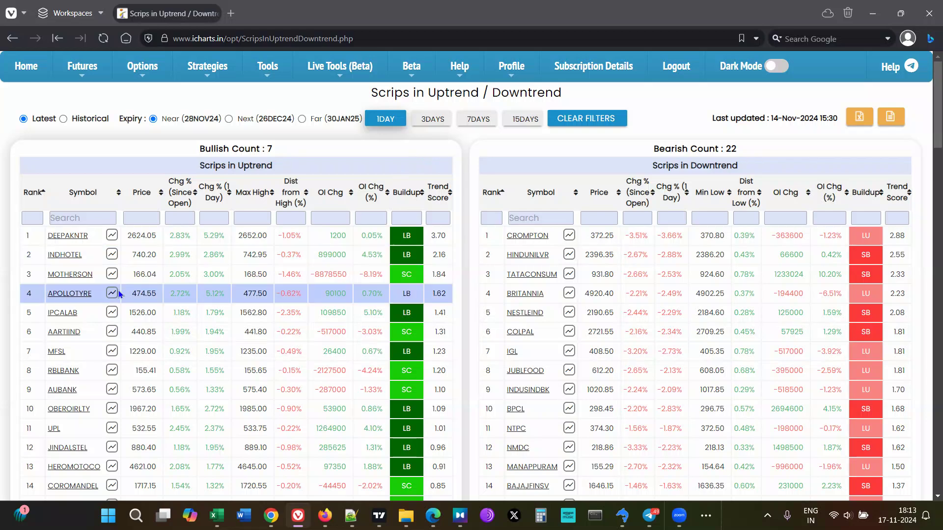
{"action": "mouse_move", "coordinate": [427, 162]}
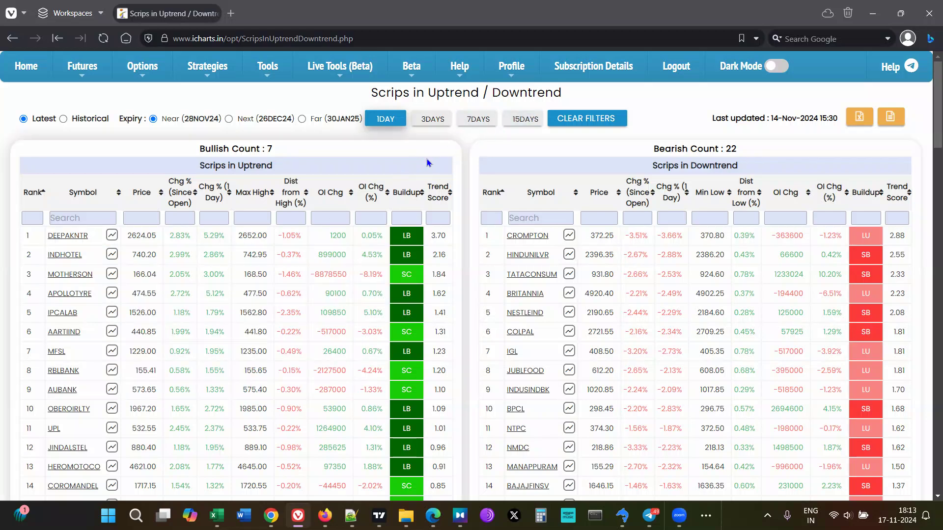
{"action": "mouse_move", "coordinate": [68, 235]}
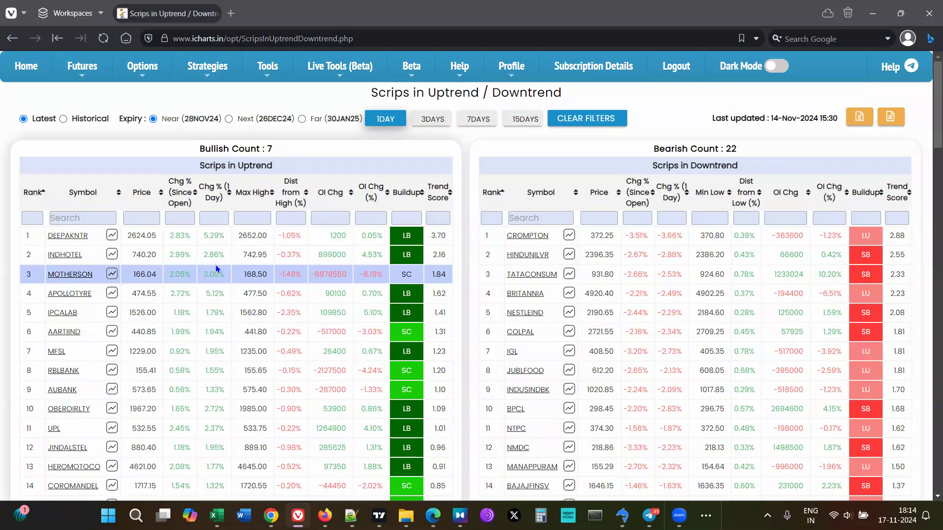
{"action": "left_click", "coordinate": [69, 409]}
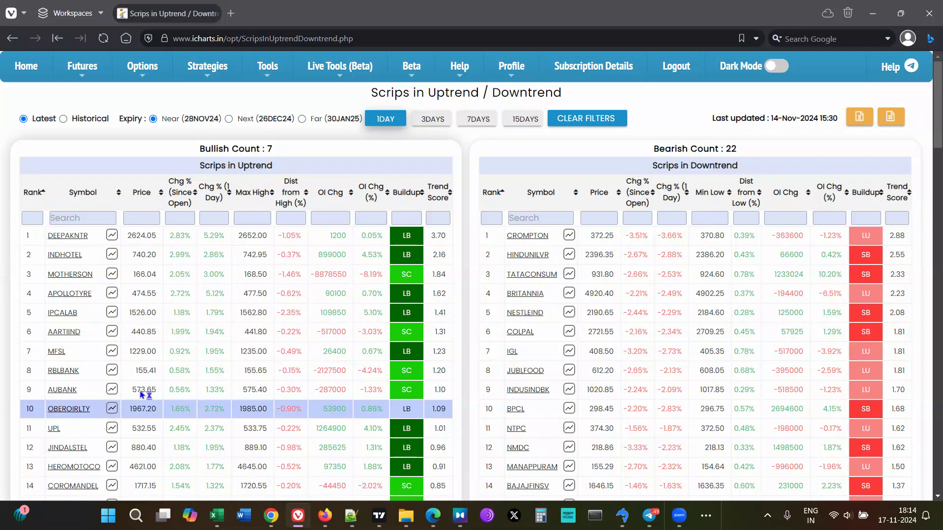
{"action": "mouse_move", "coordinate": [246, 221]}
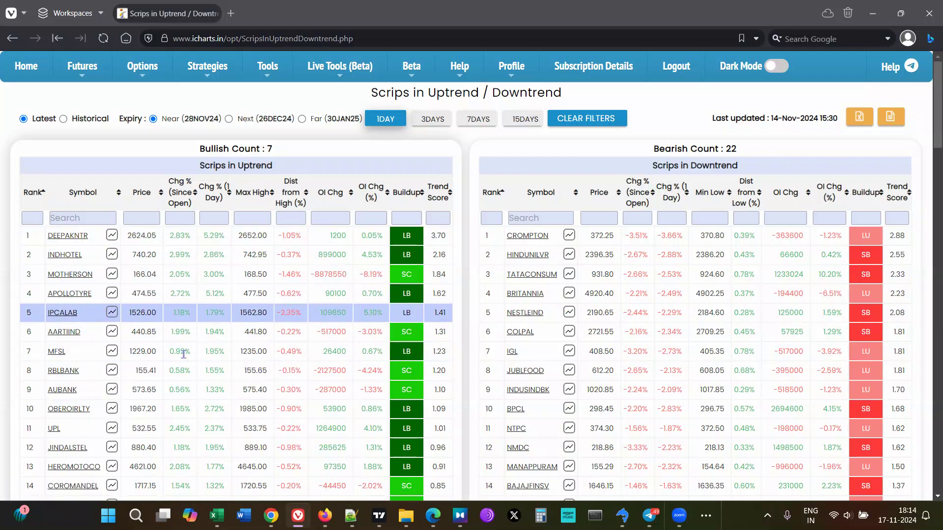
{"action": "left_click", "coordinate": [60, 390]}
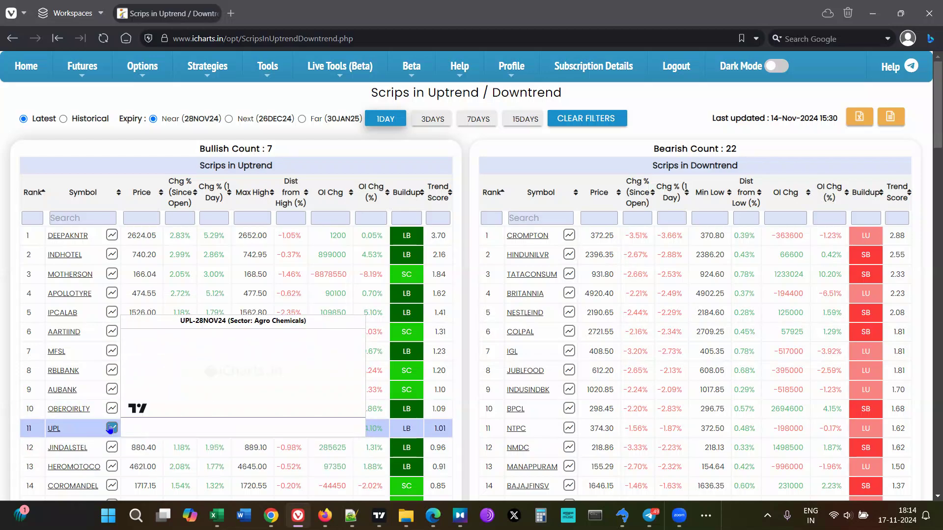
{"action": "scroll", "scroll_direction": "down", "scroll_amount": 3}
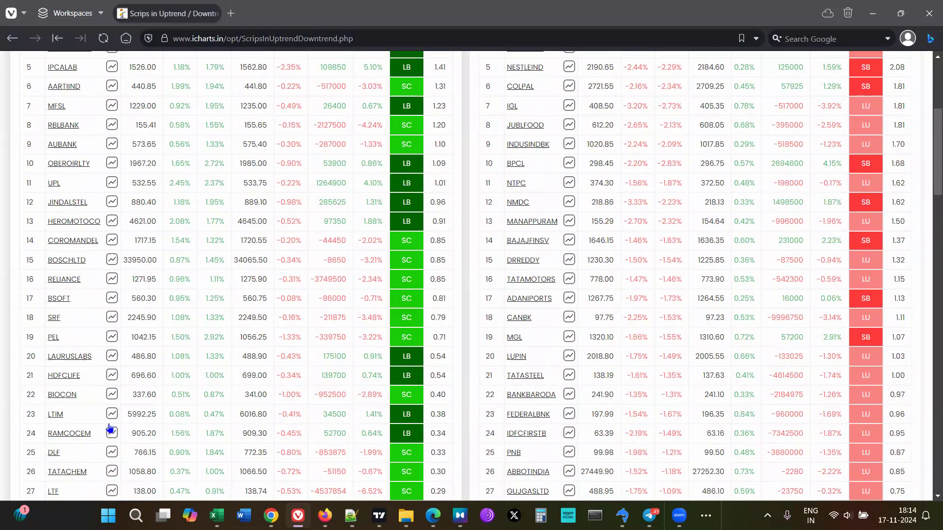
{"action": "left_click", "coordinate": [235, 356]}
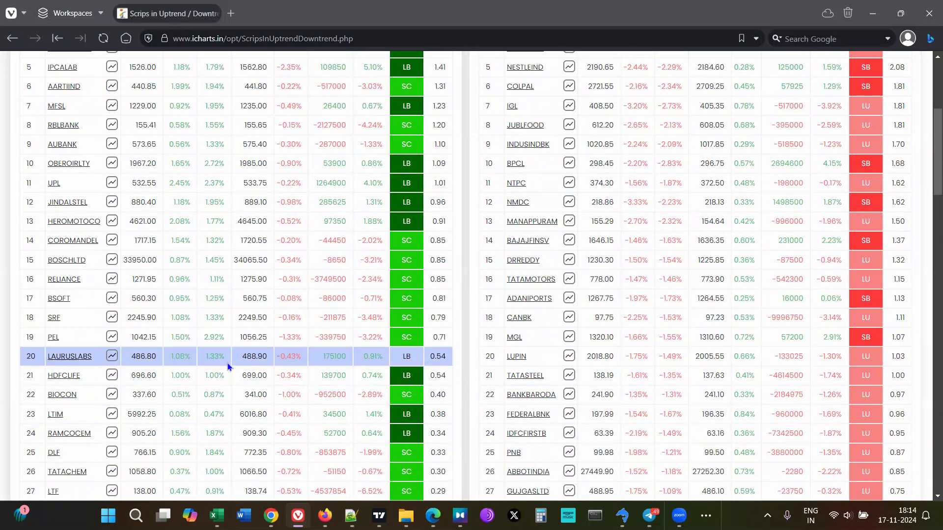
{"action": "scroll", "scroll_direction": "up", "scroll_amount": 3}
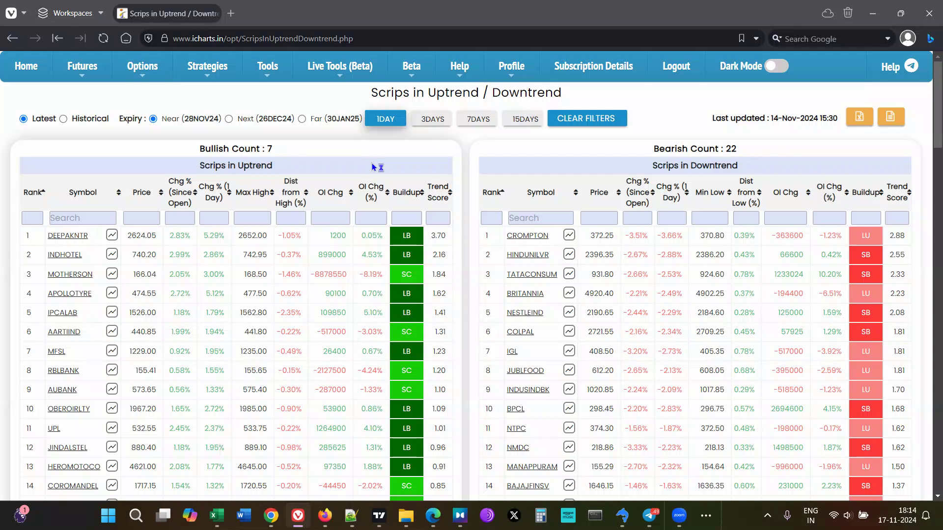
{"action": "mouse_move", "coordinate": [485, 130]}
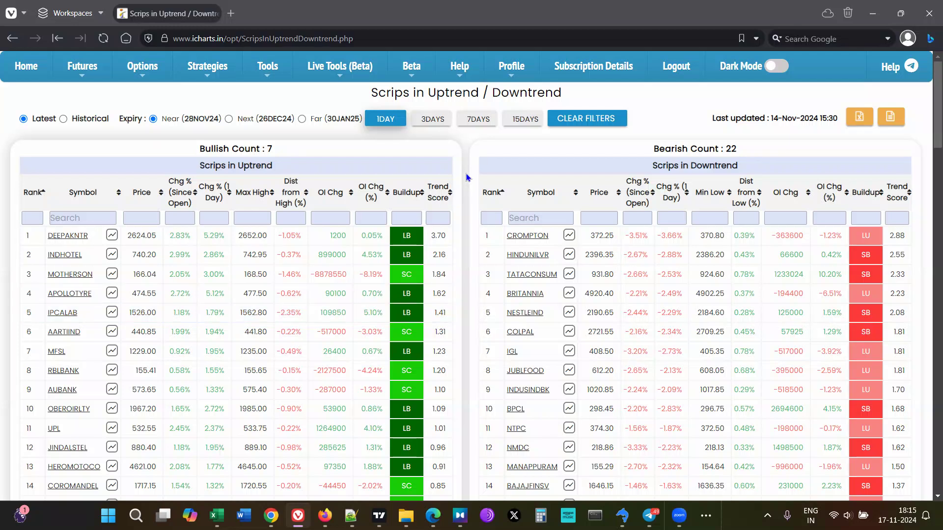
{"action": "mouse_move", "coordinate": [388, 153]}
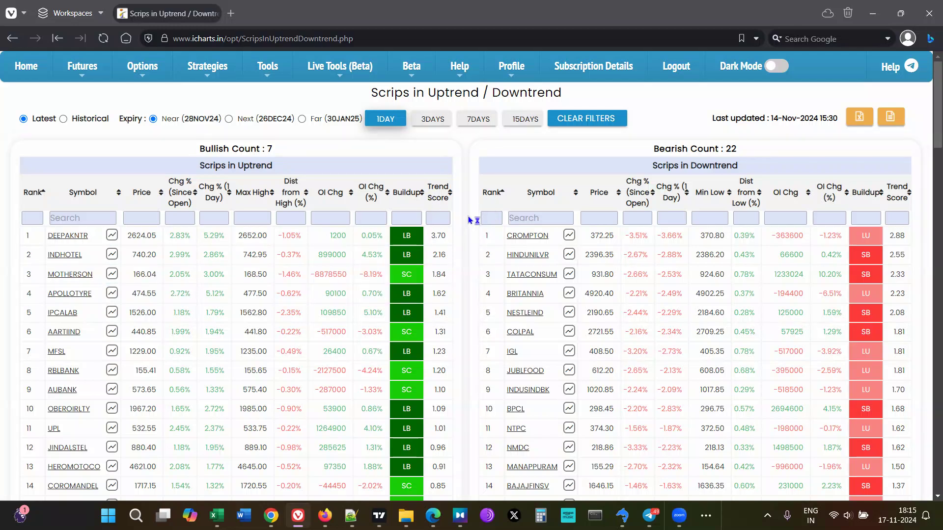
{"action": "mouse_move", "coordinate": [462, 238]}
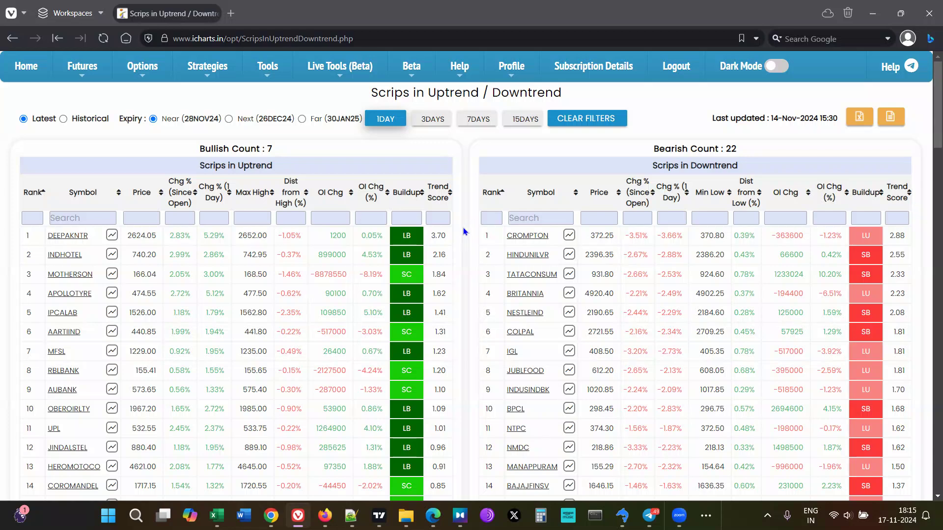
{"action": "mouse_move", "coordinate": [439, 150]}
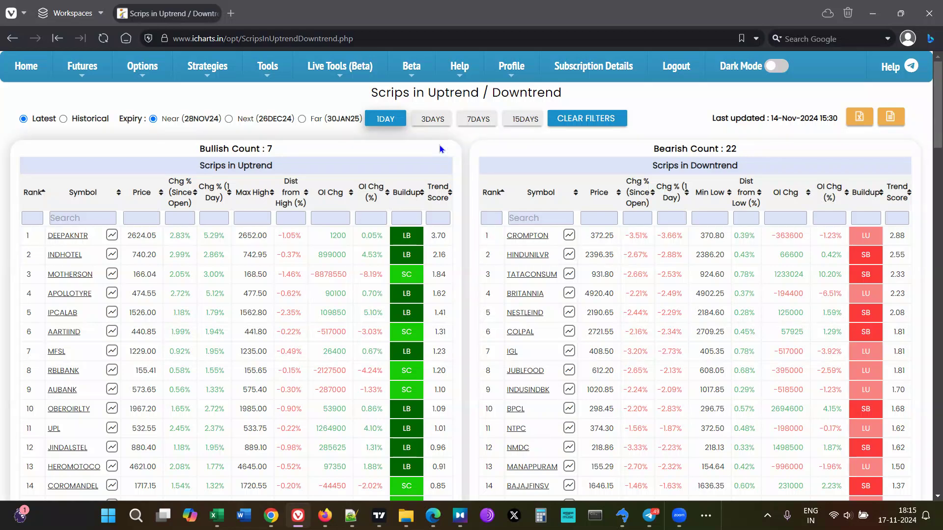
{"action": "mouse_move", "coordinate": [513, 253]}
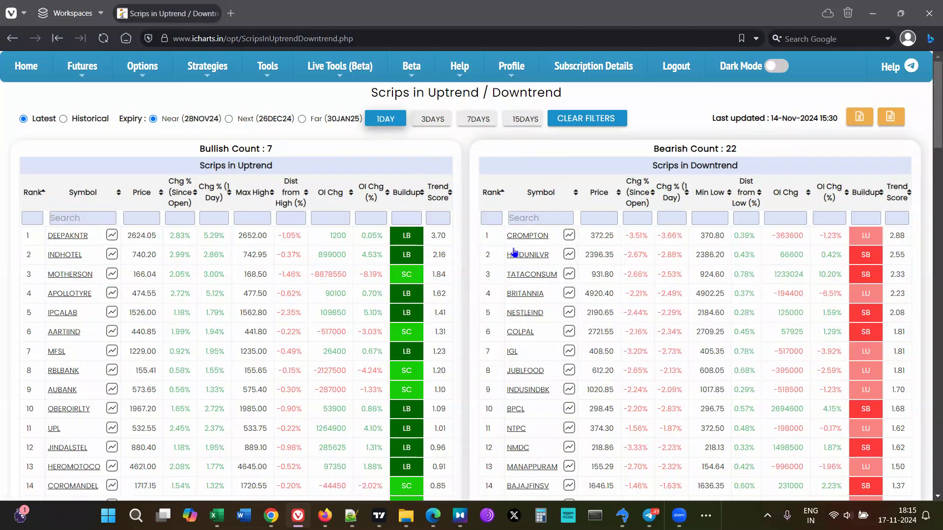